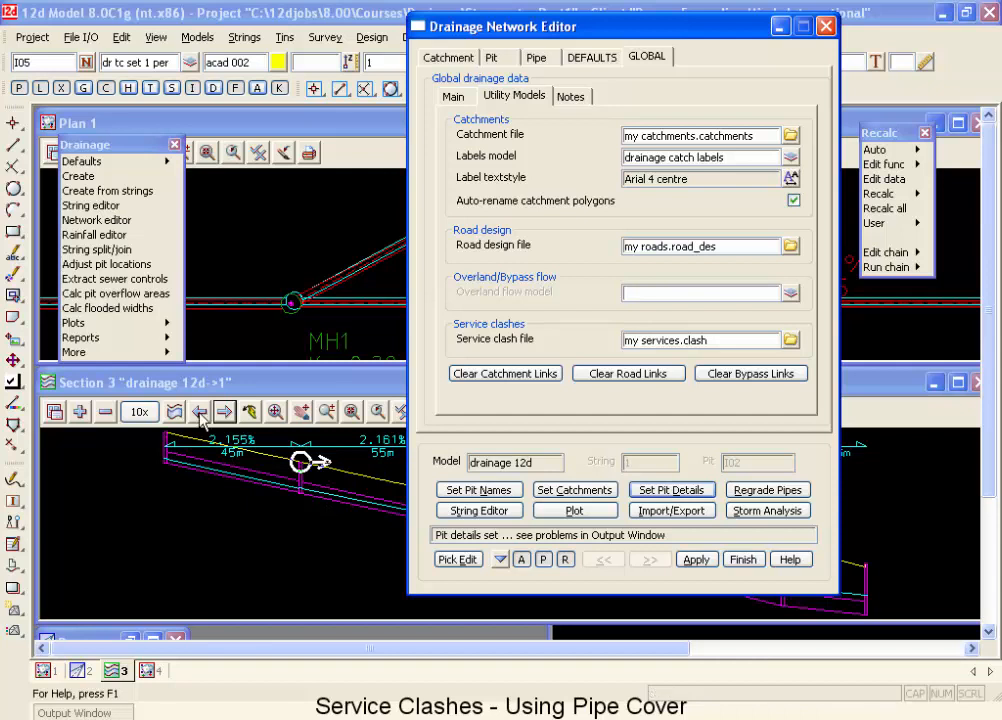
Reload the drainage model with my services.clash as the service clash file.
click(224, 412)
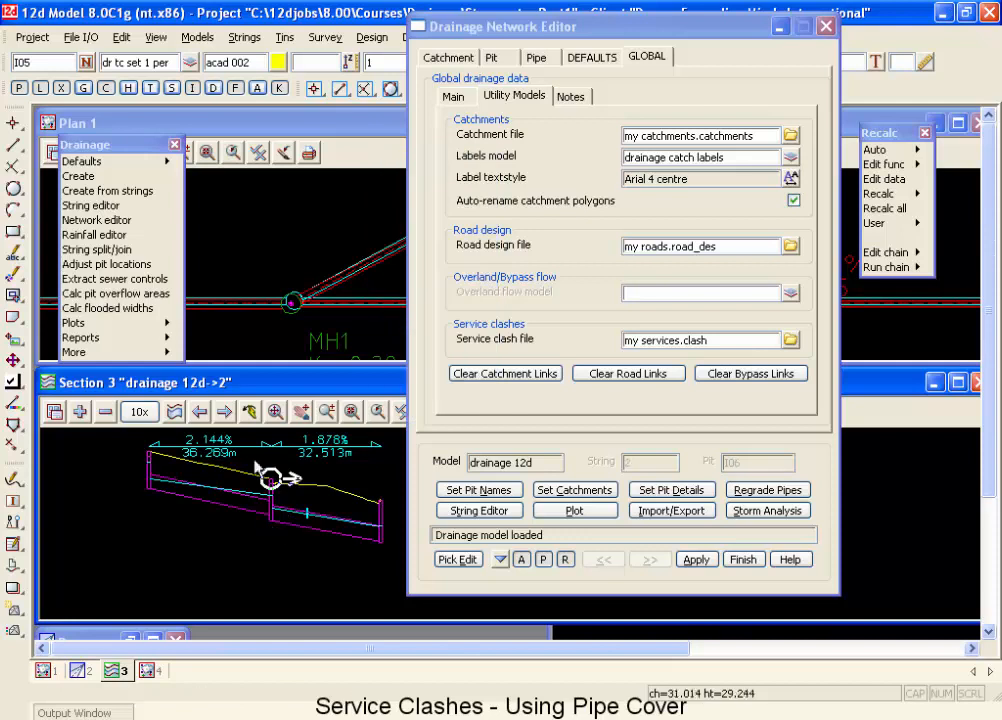
mouse_move(290, 496)
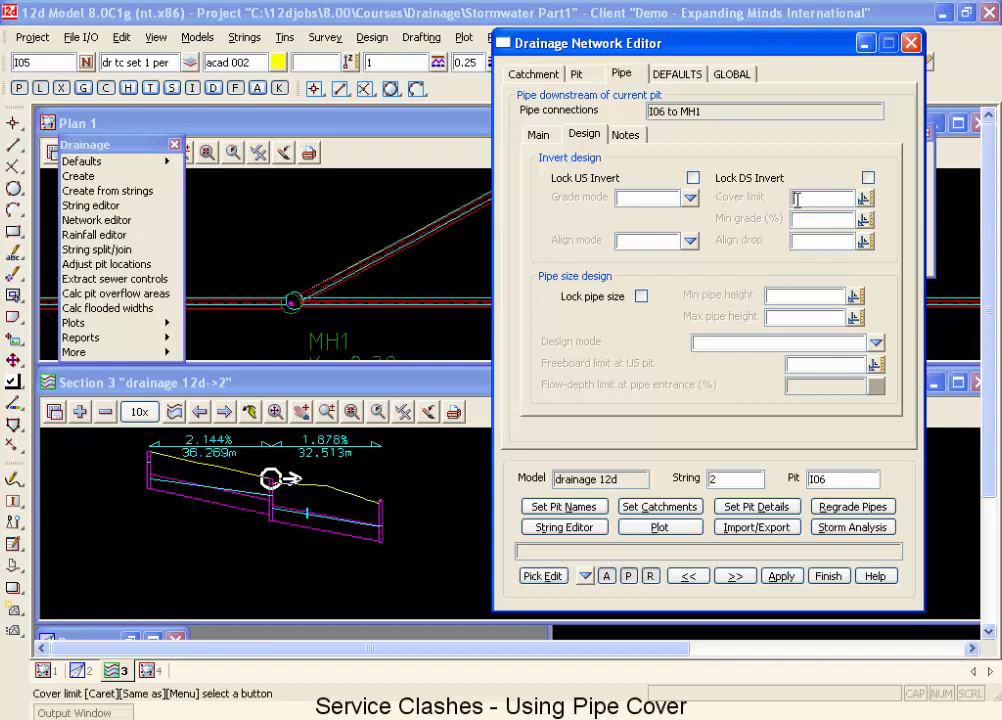
mouse_move(332, 580)
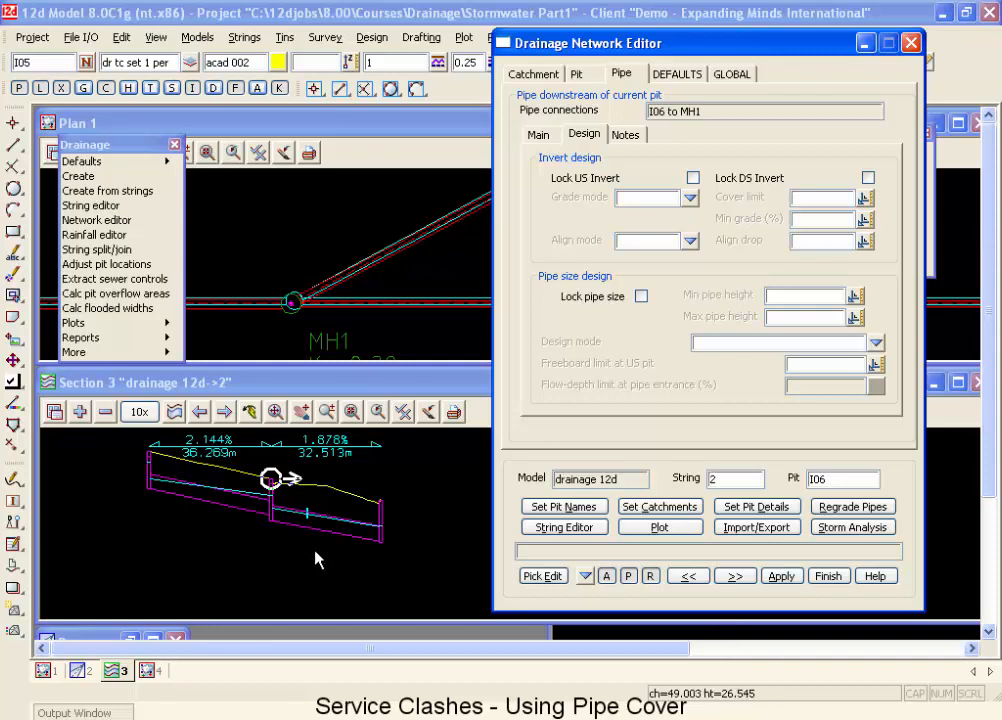
mouse_move(284, 520)
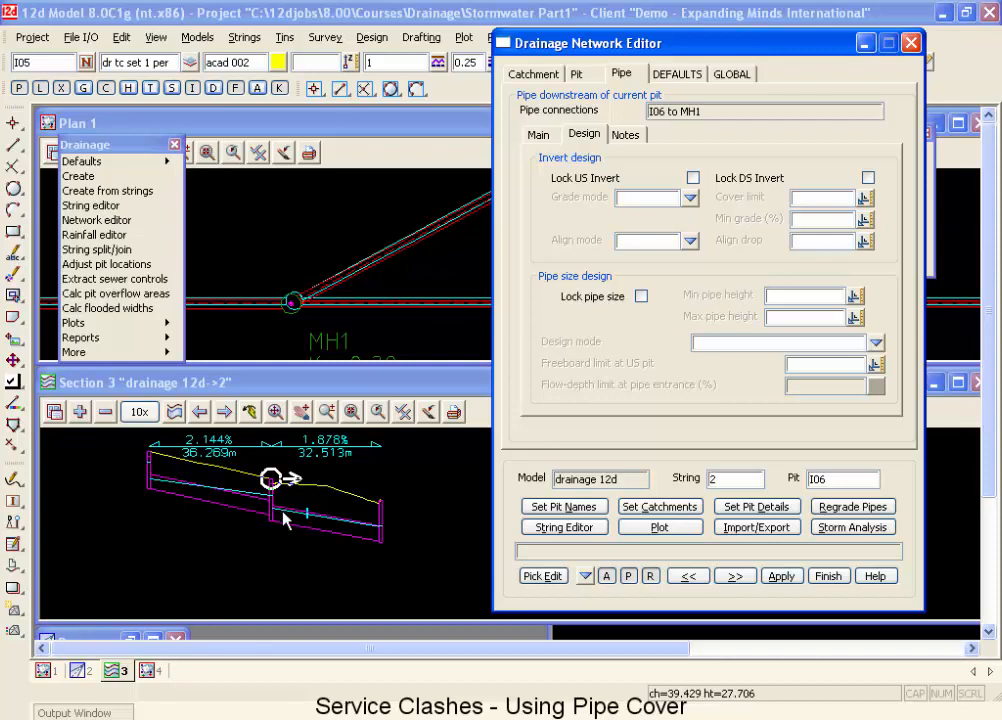
mouse_move(296, 544)
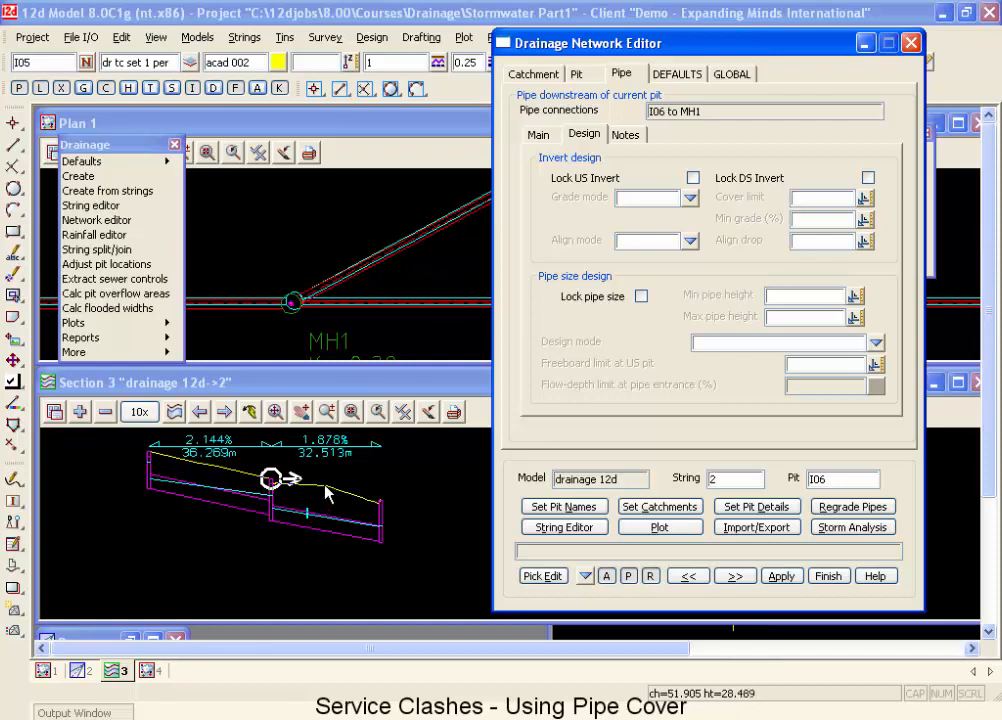
mouse_move(326, 538)
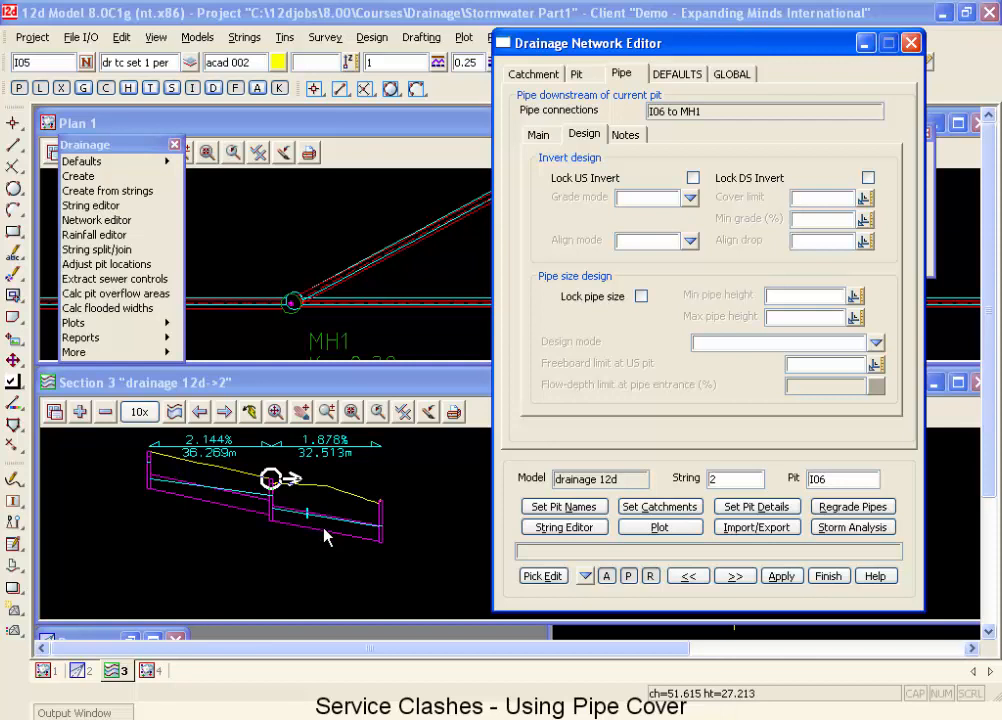
mouse_move(324, 496)
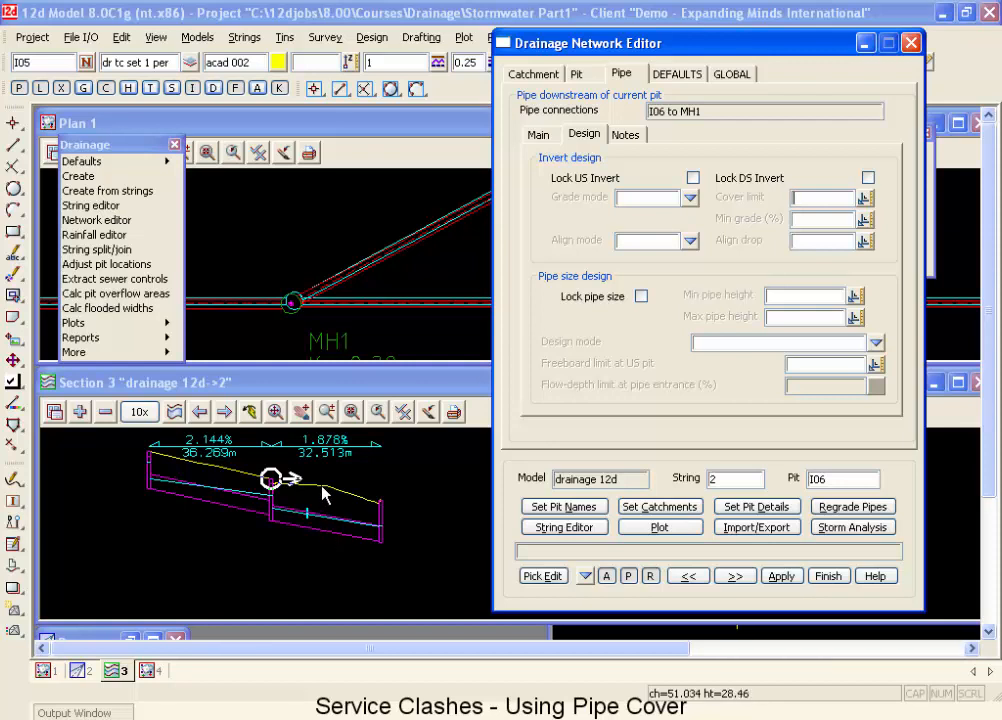
mouse_move(308, 528)
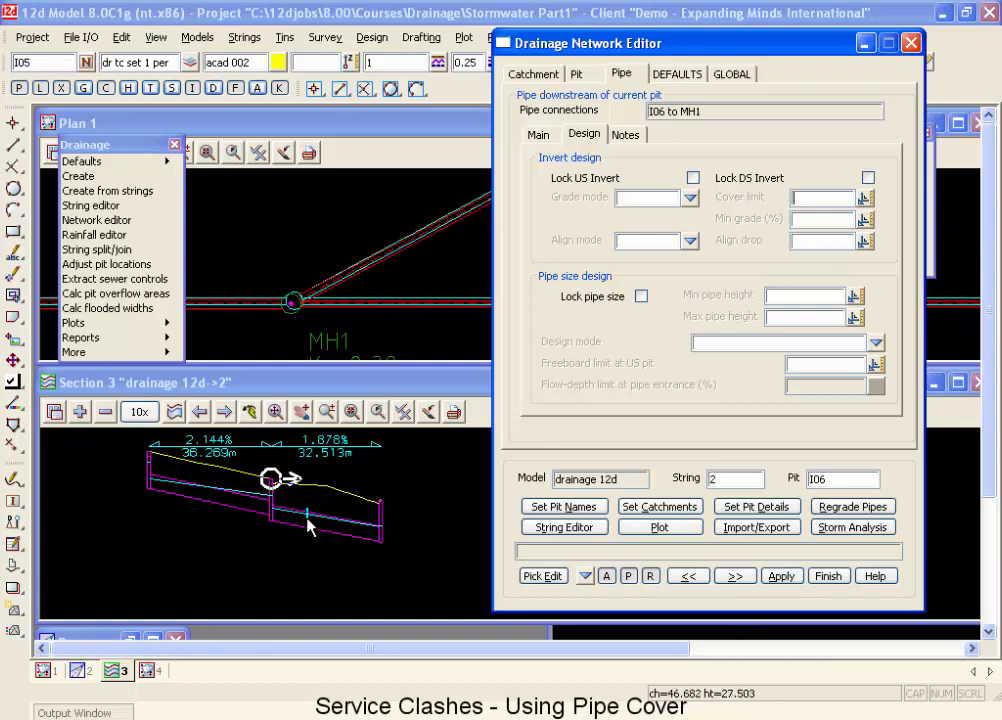
mouse_move(312, 496)
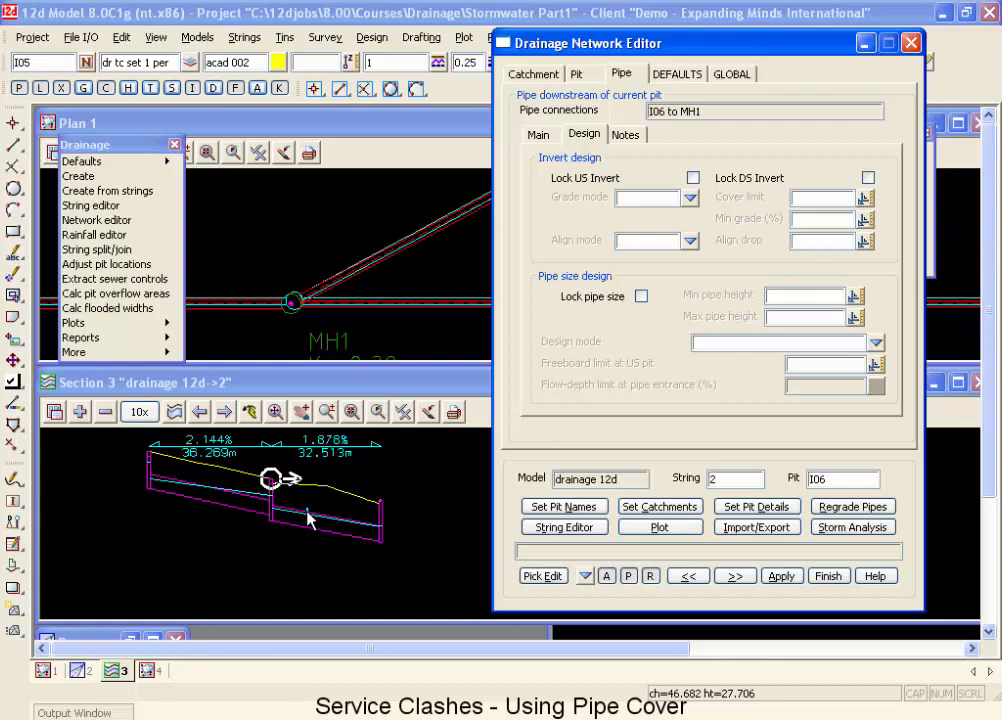
mouse_move(320, 540)
text(1)
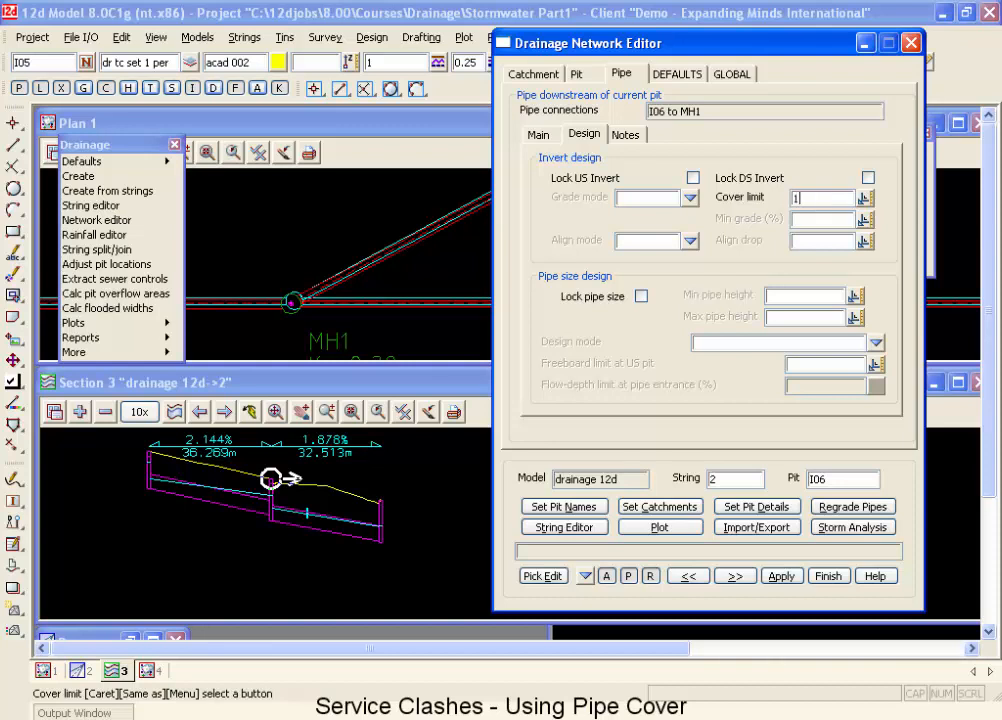
Enter cover limit 1+.55-.173 (about 1.377) for pipe 106 to MH1 and regrade the pipes.
click(852, 506)
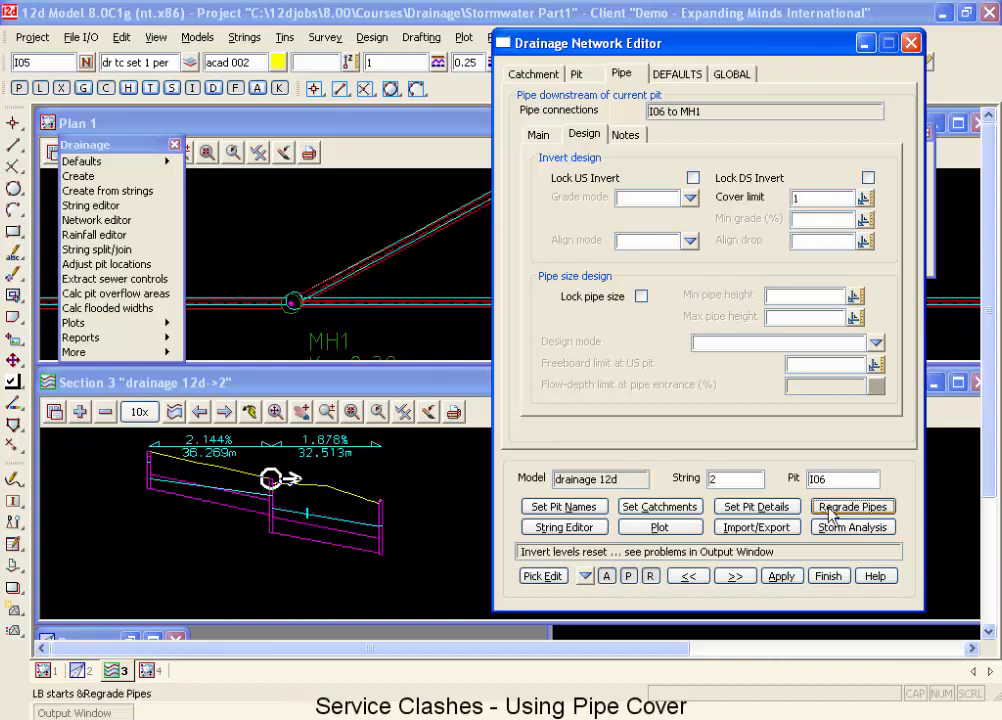
mouse_move(276, 532)
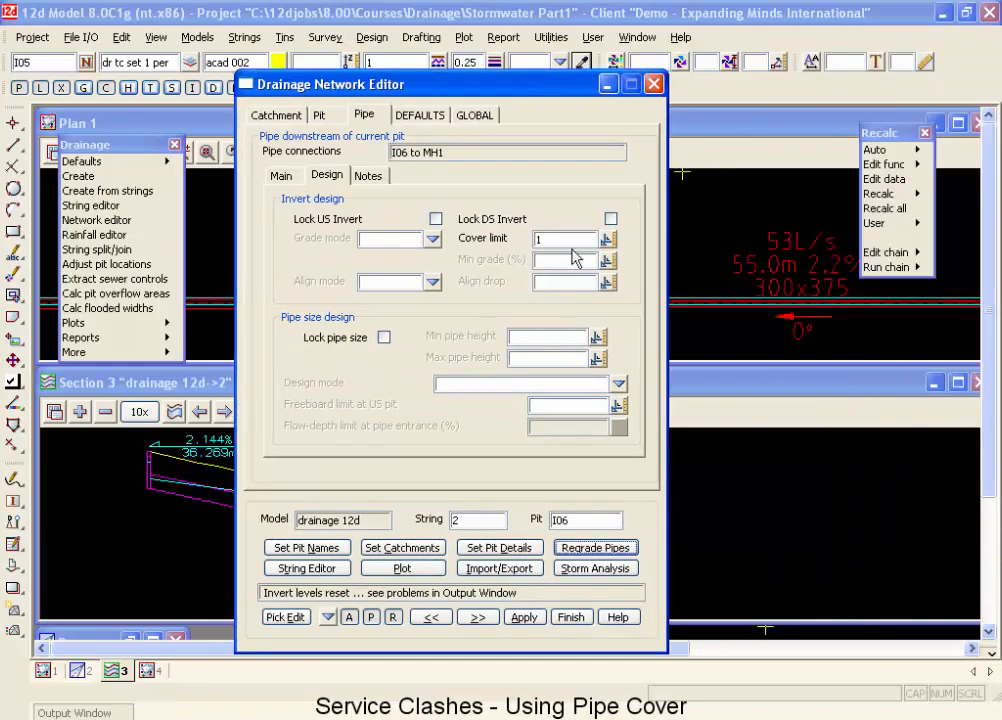
text(+)
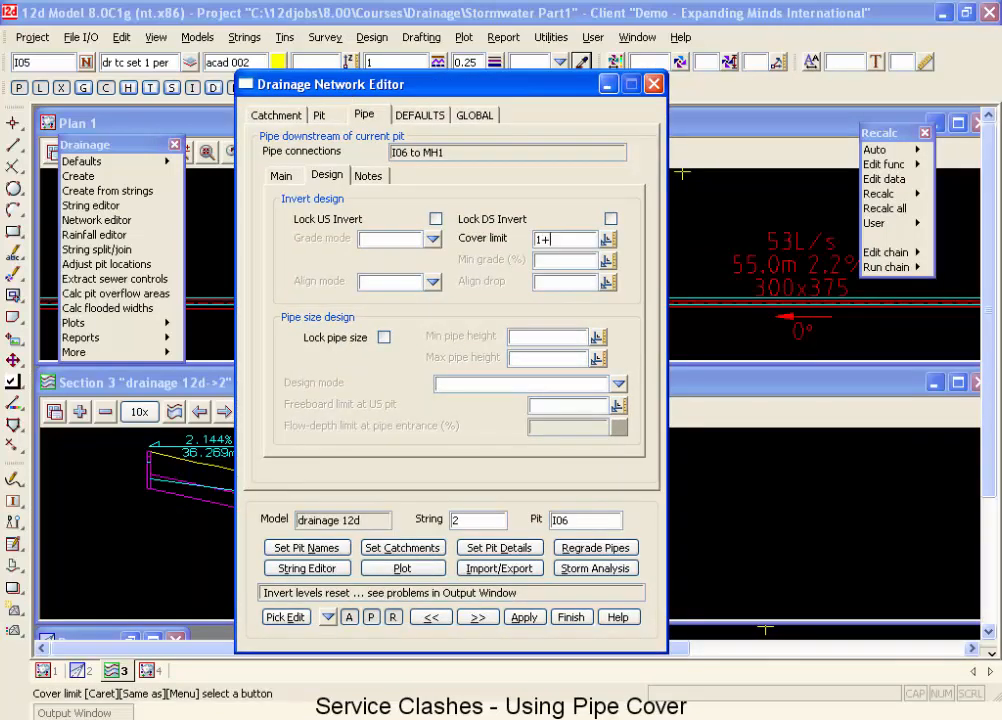
text(.)
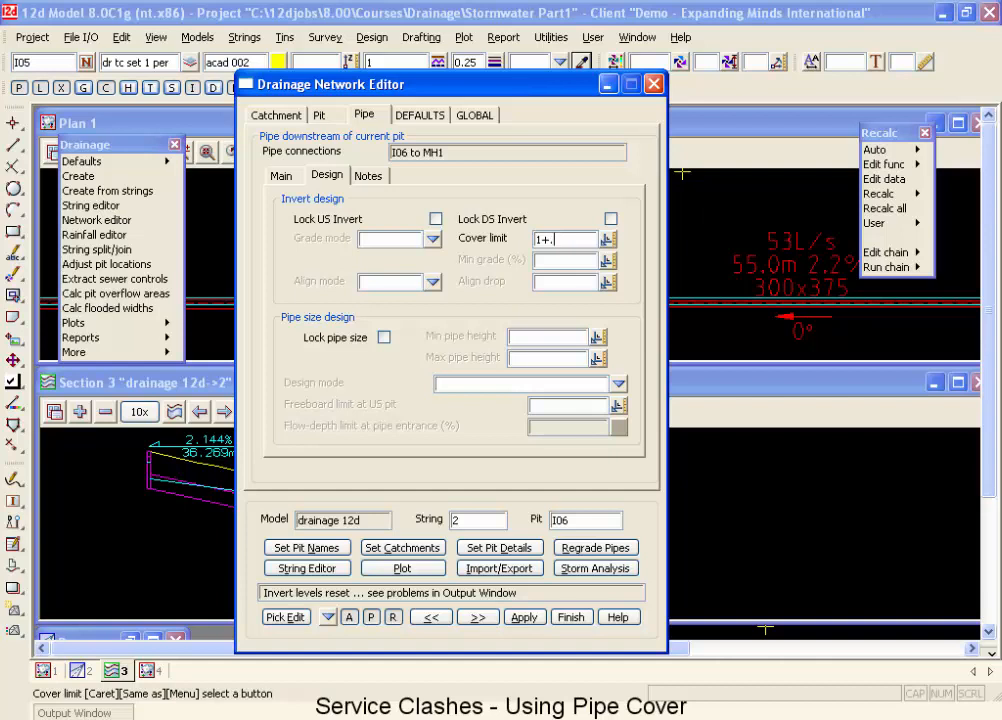
text(55-)
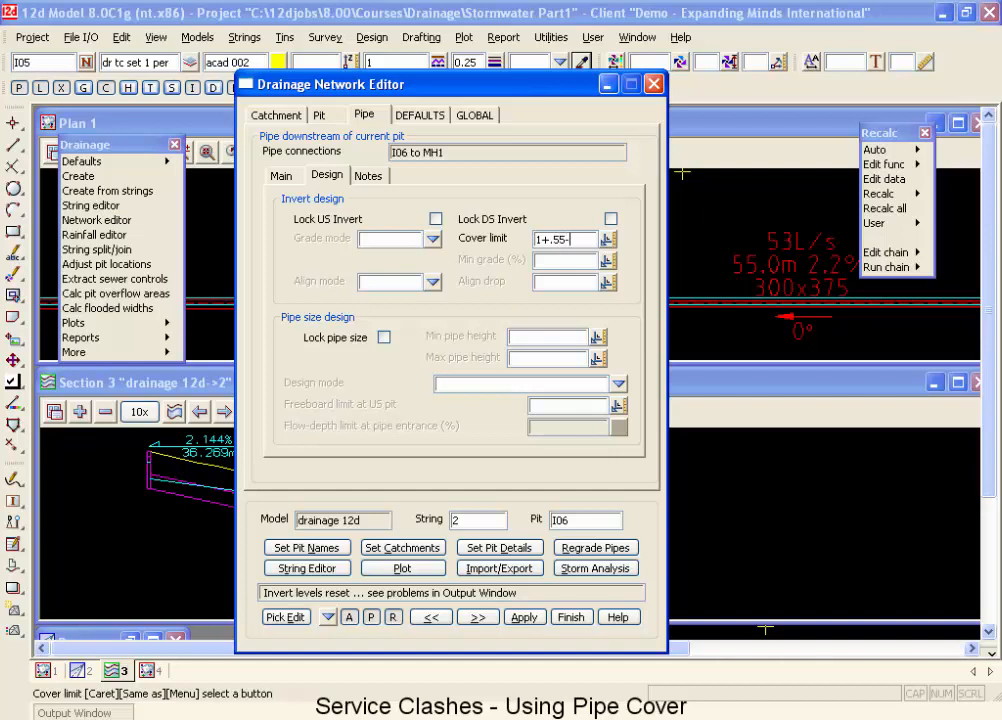
text(.173)
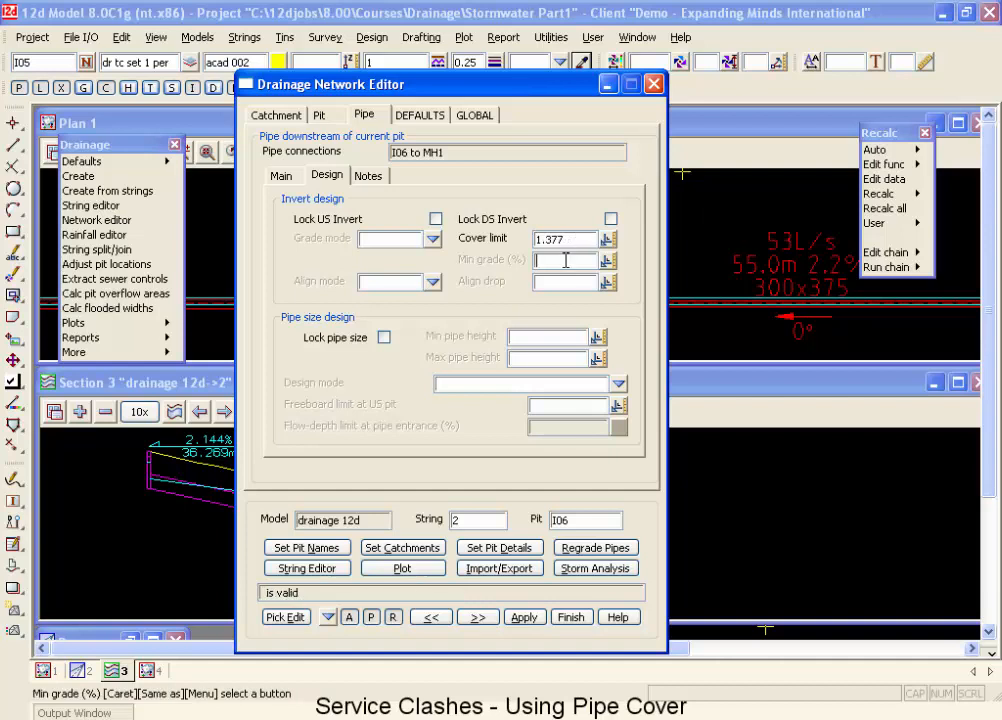
click(596, 548)
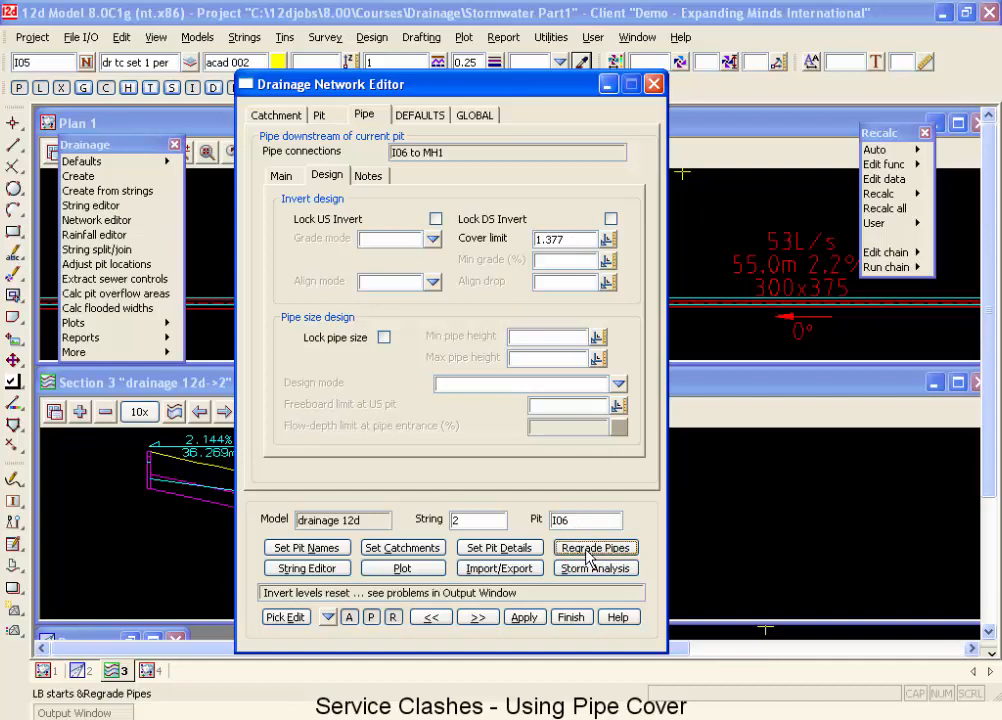
click(596, 548)
text(1.378)
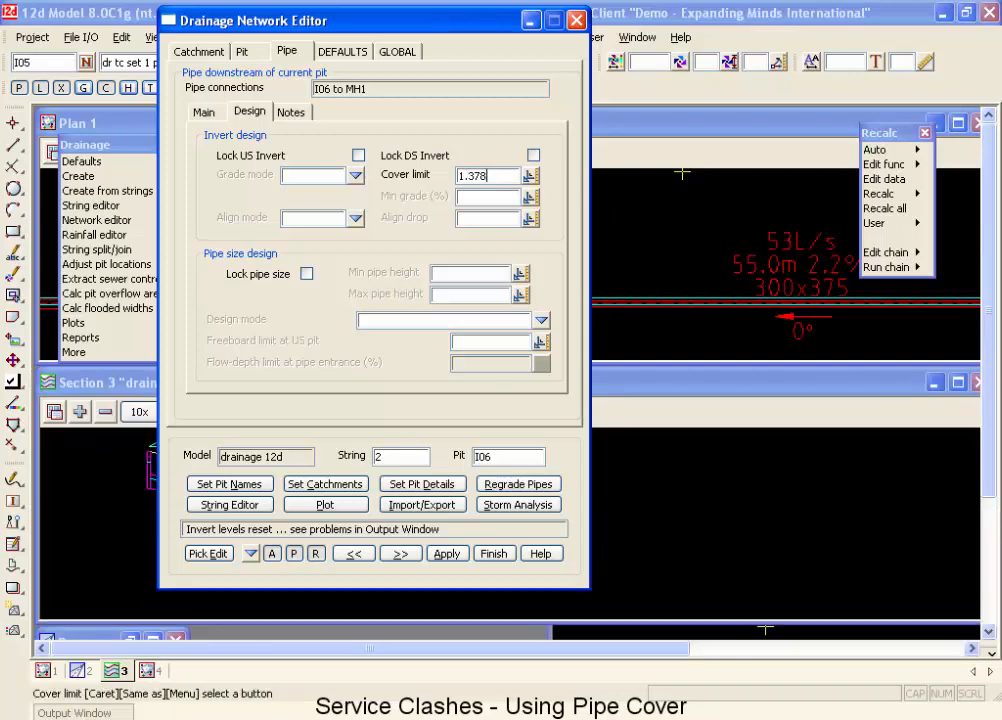
Review the INFO message that pipe 106 to MH1 clears the DN300 WATER service, then close the report.
click(516, 484)
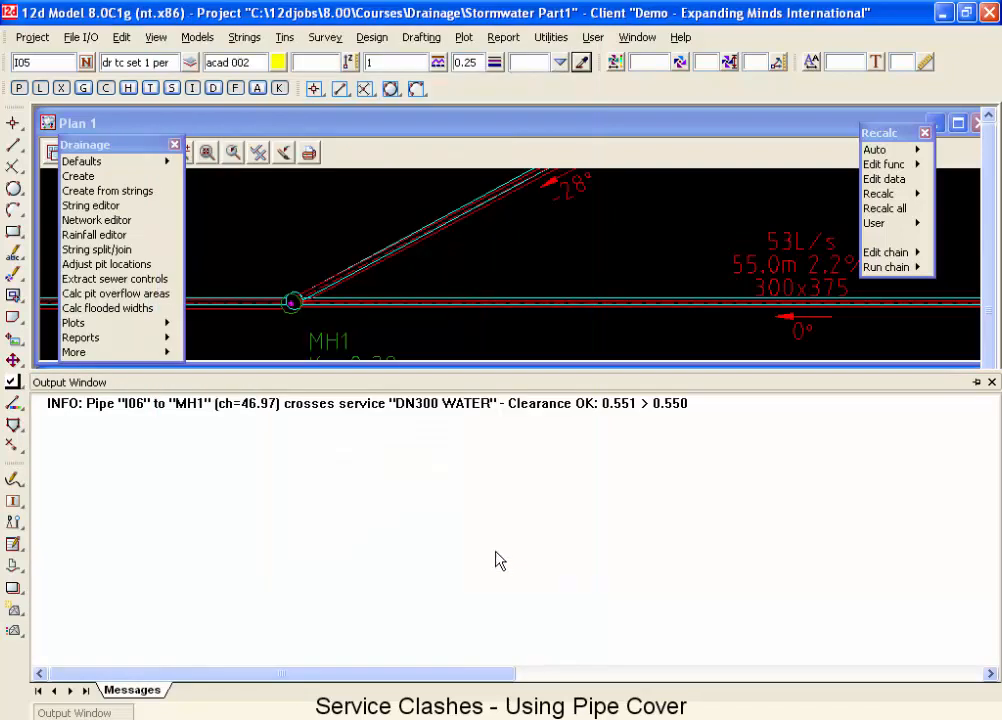
right_click(500, 558)
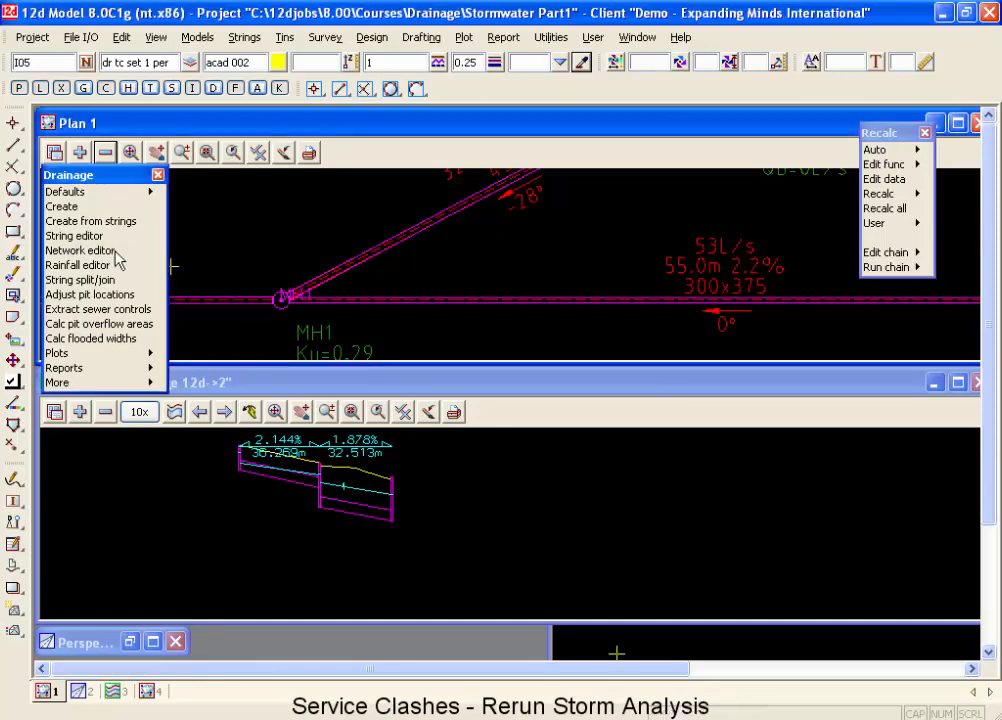
Run the storm analysis from the network editor until the drainage model updates successfully.
click(78, 250)
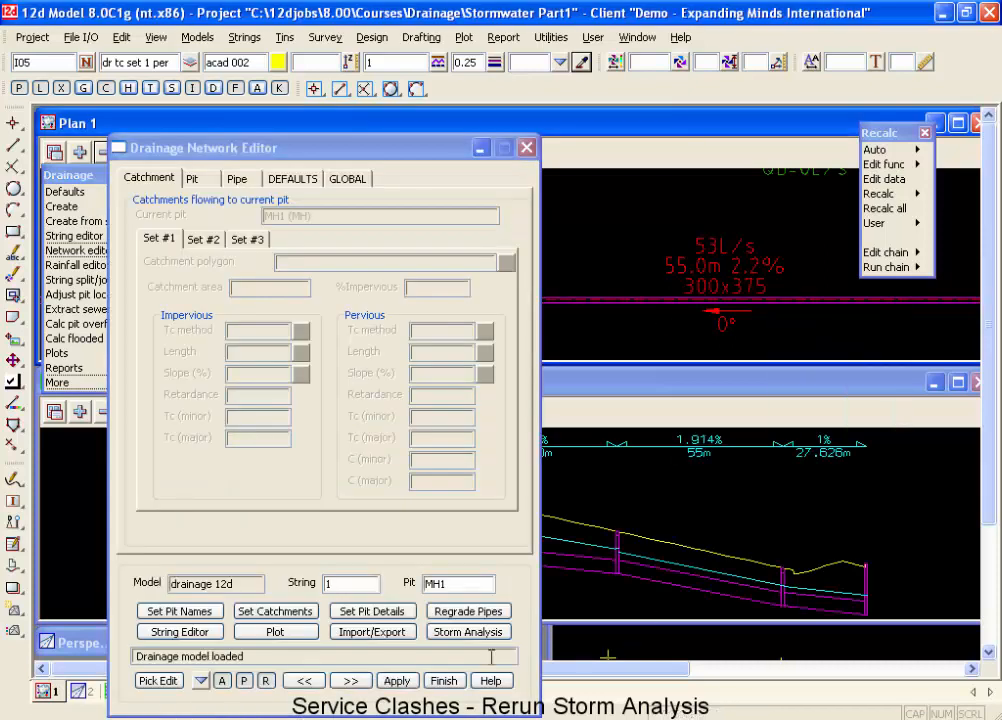
click(468, 632)
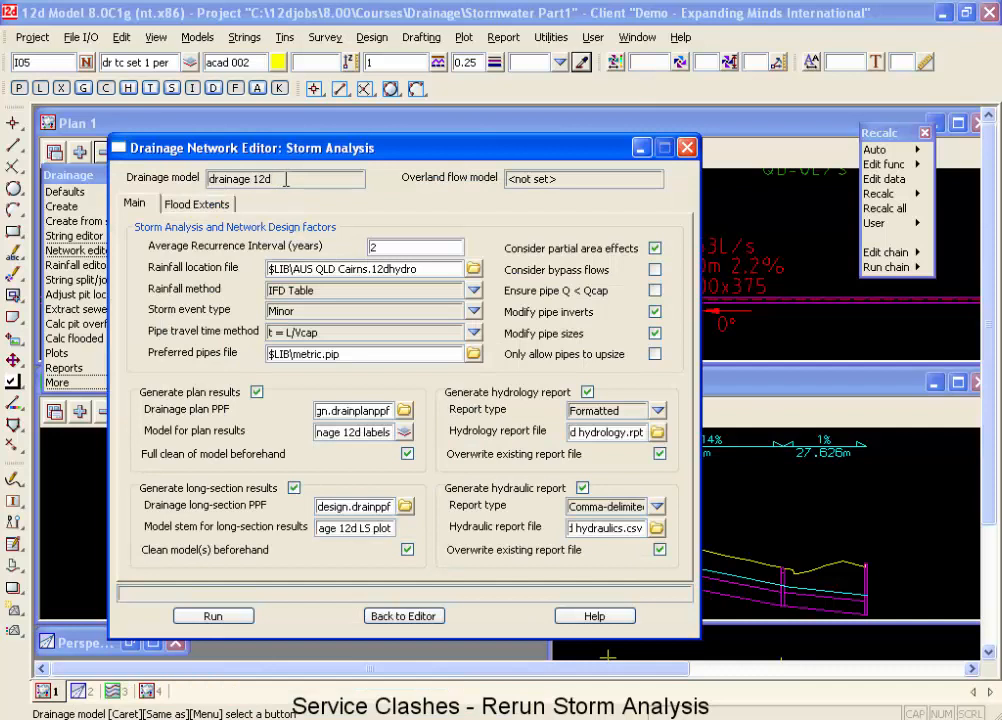
click(212, 616)
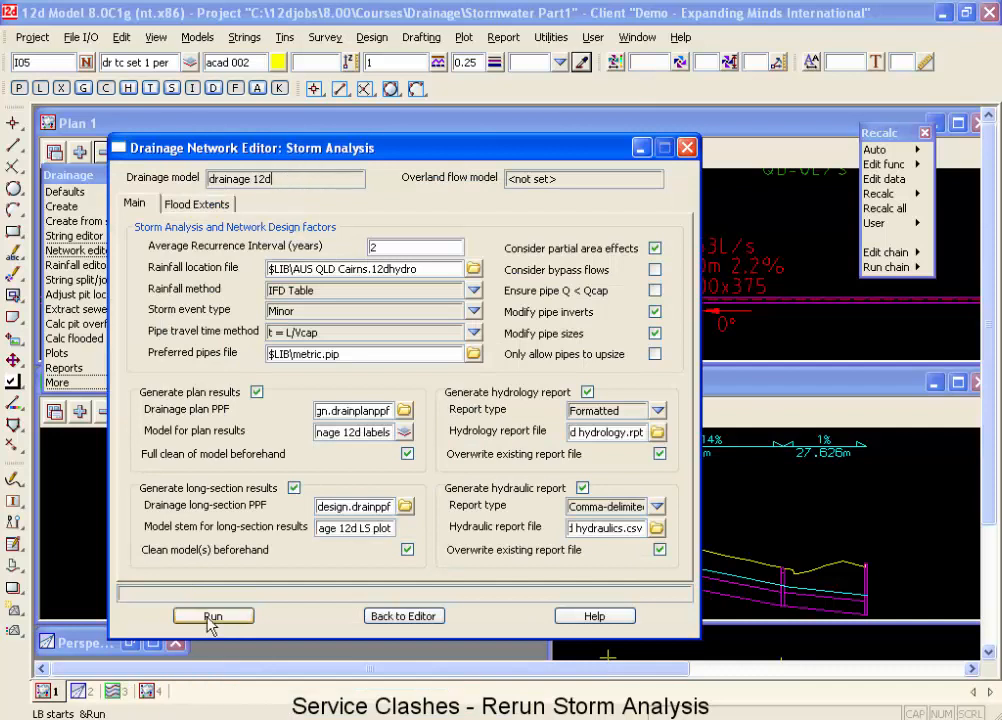
click(212, 616)
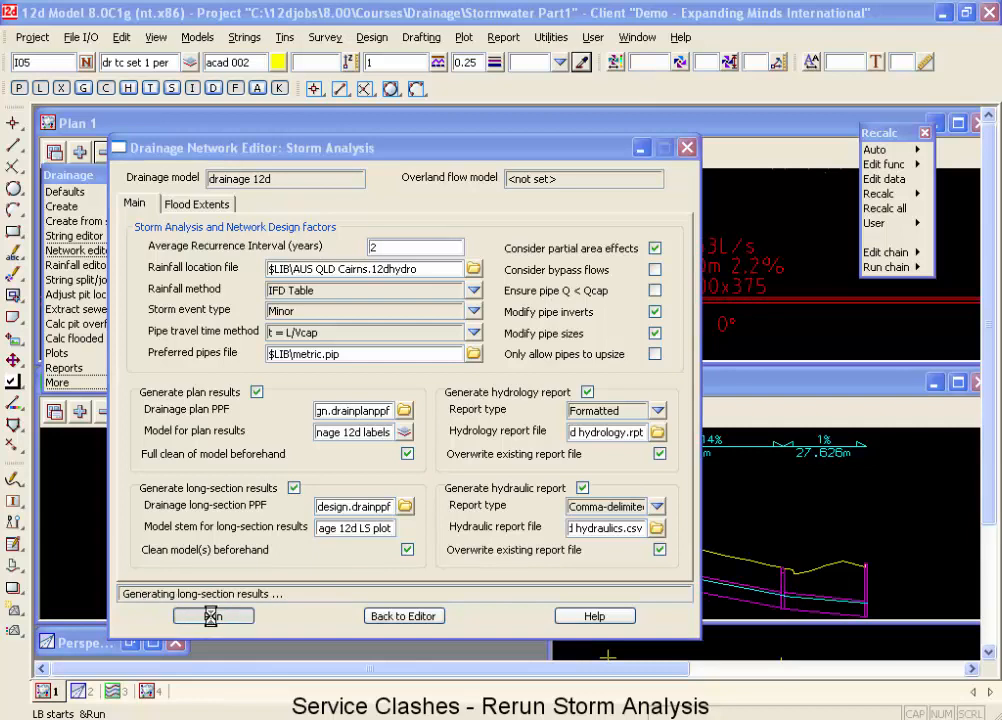
click(212, 616)
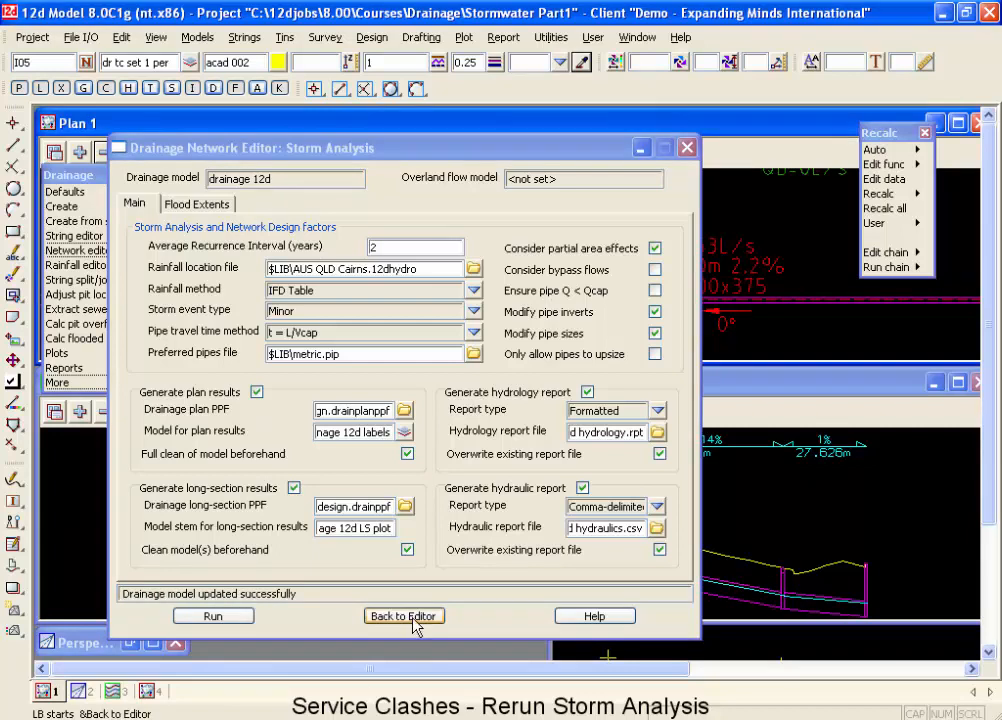
Go back from the storm analysis results to the editor and network views.
click(404, 616)
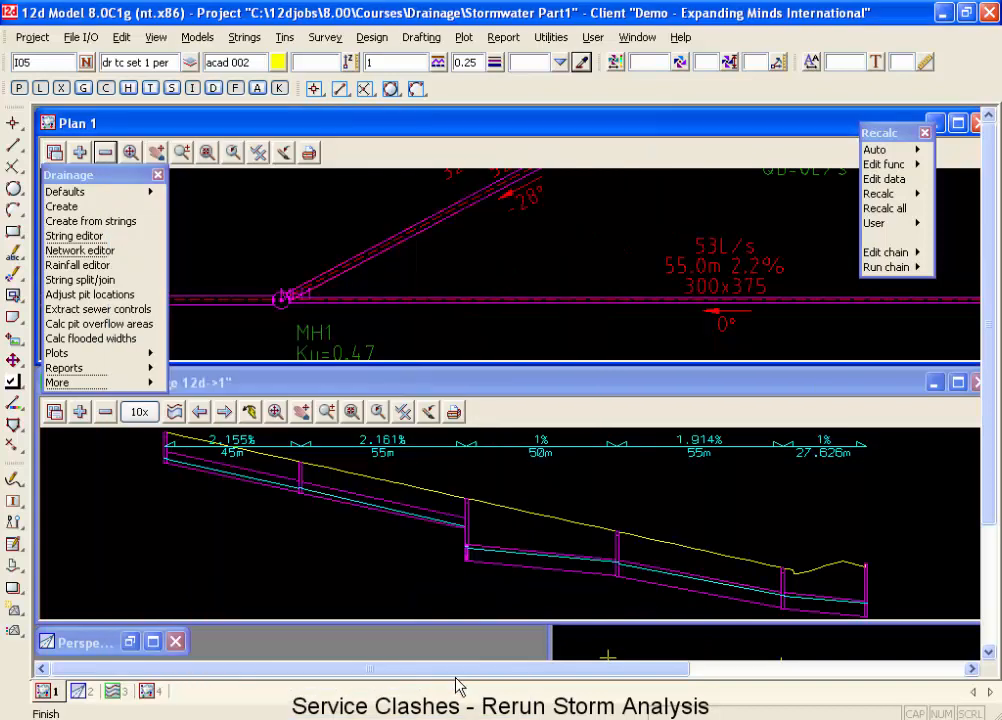
mouse_move(784, 580)
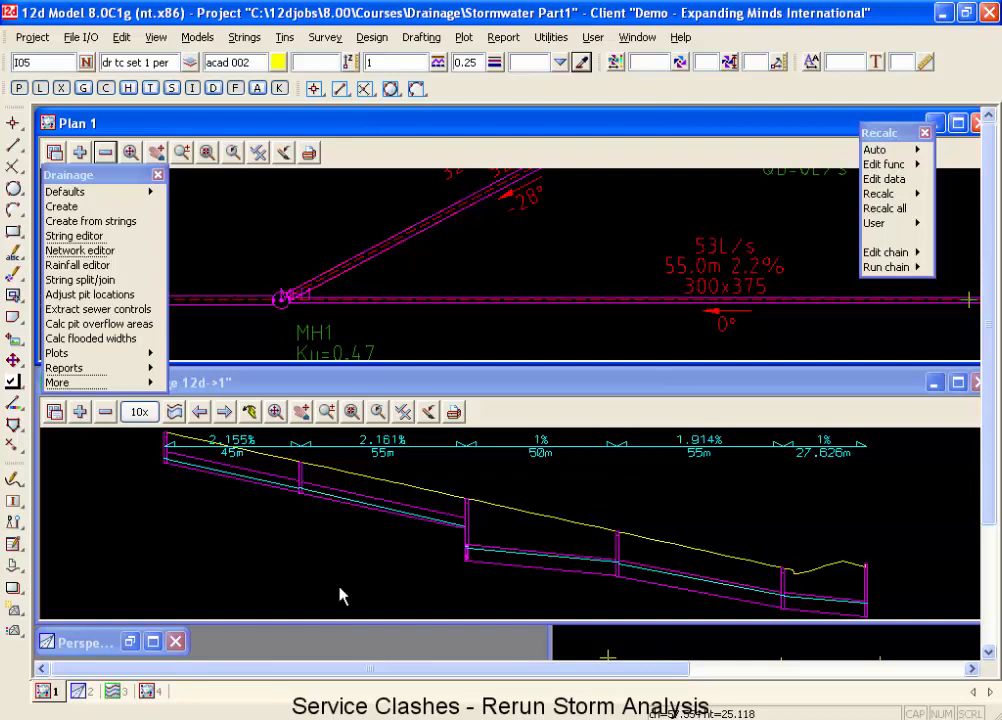
mouse_move(770, 276)
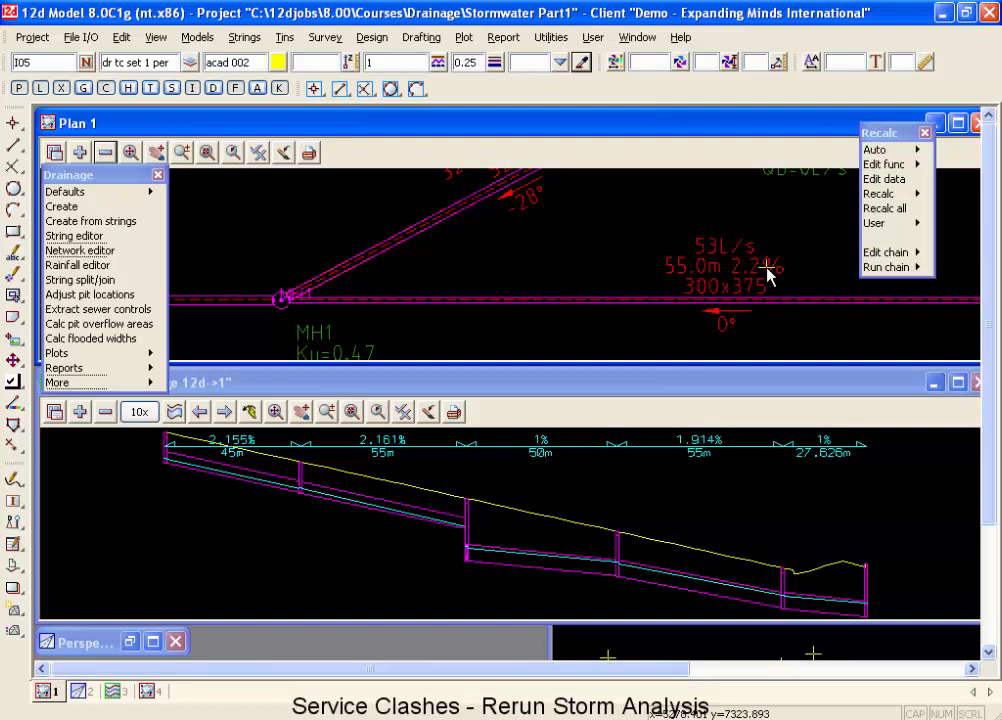
mouse_move(760, 288)
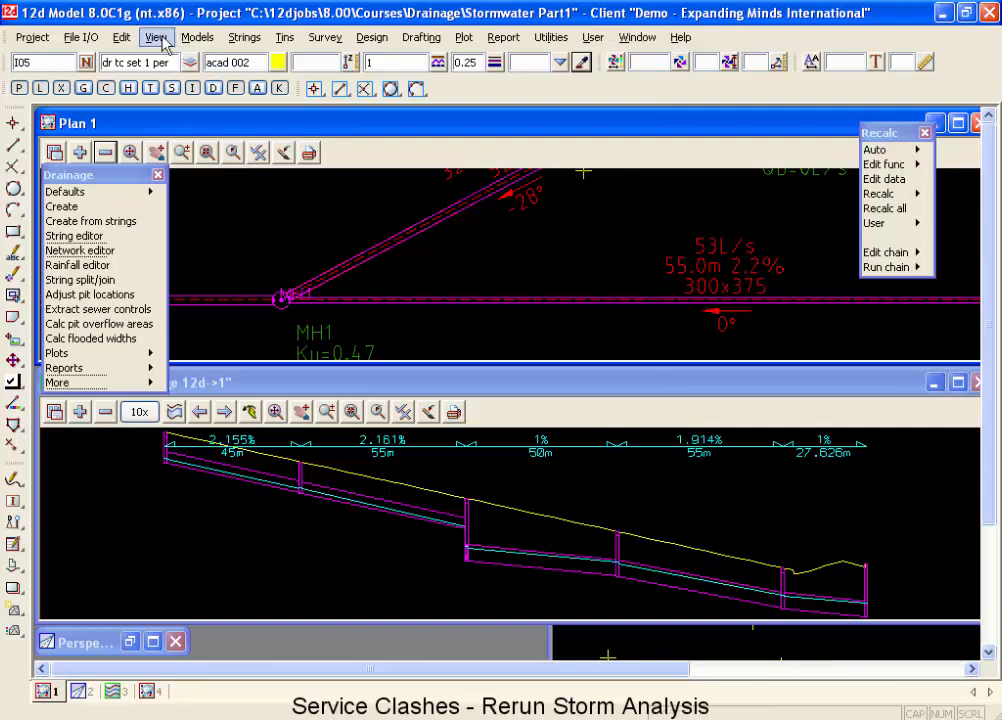
Create a new plan view showing the 'drainage 12d LS plot1' long-section model.
click(156, 36)
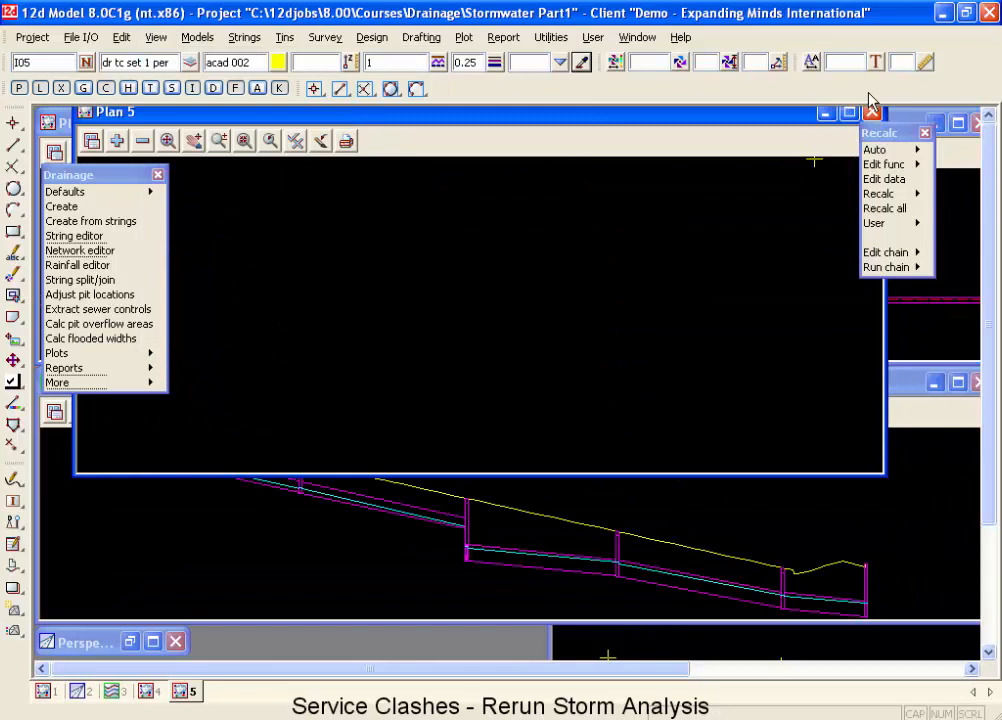
click(848, 112)
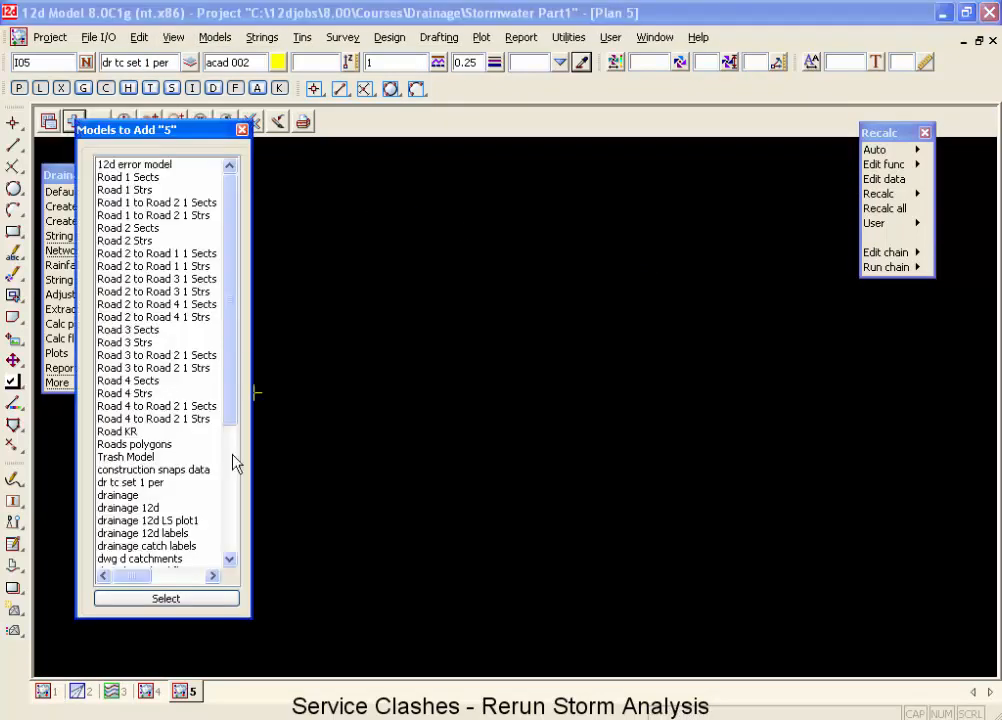
mouse_move(190, 528)
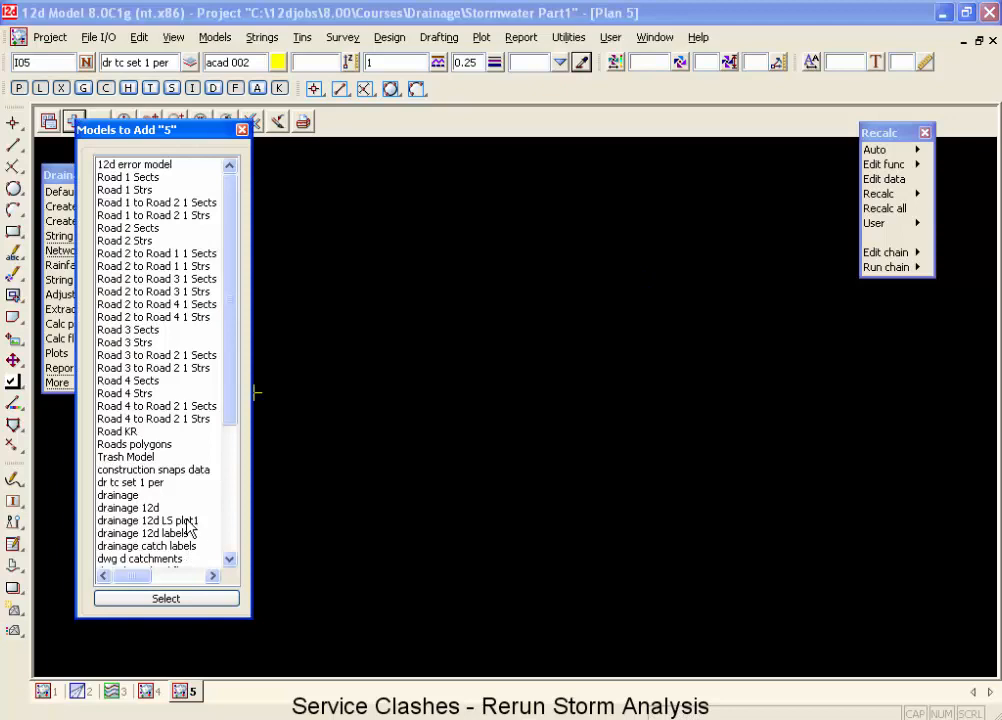
click(164, 598)
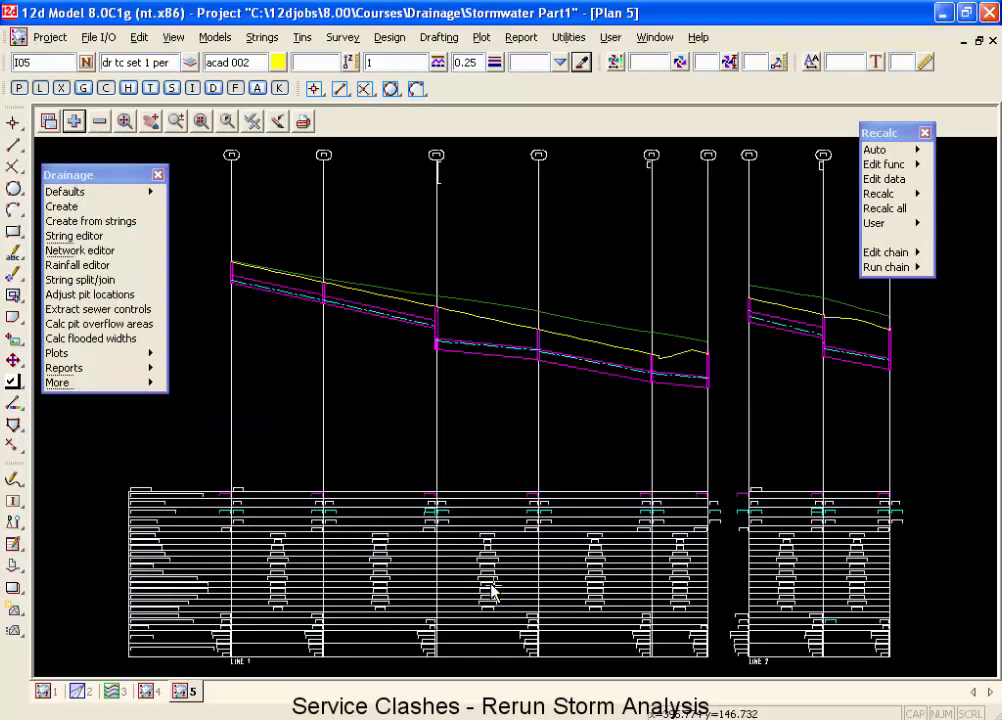
mouse_move(716, 384)
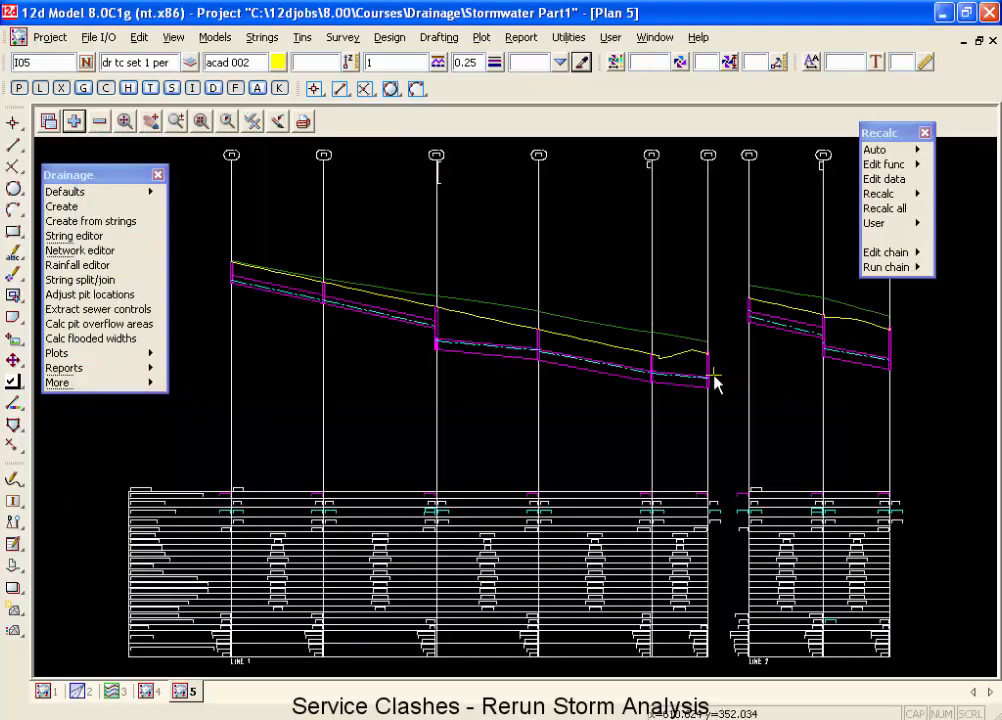
mouse_move(530, 360)
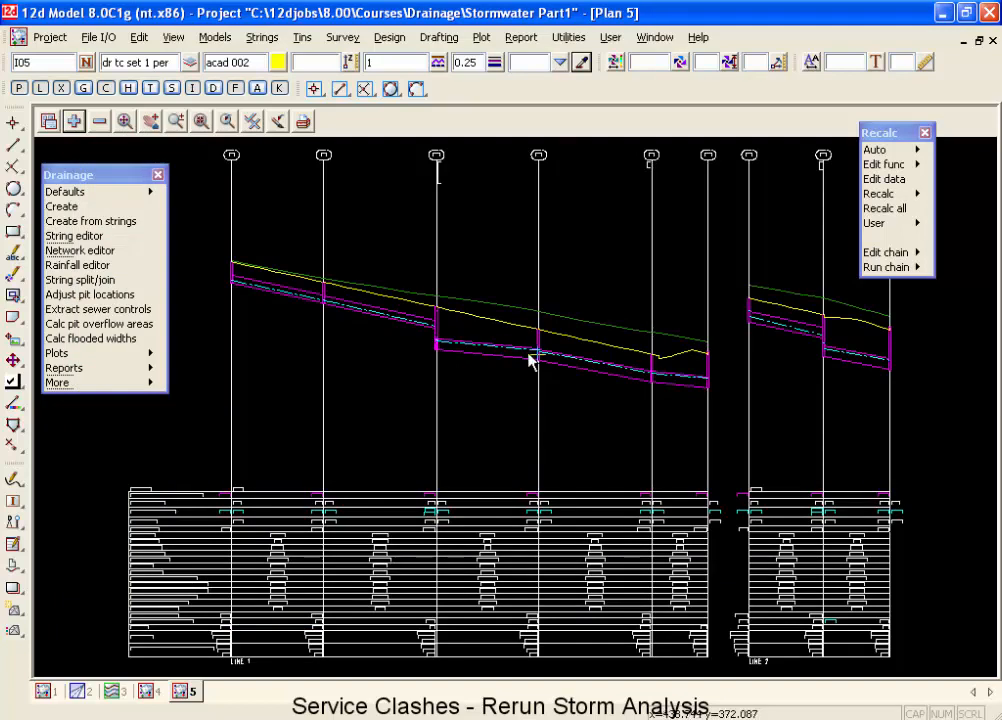
mouse_move(636, 356)
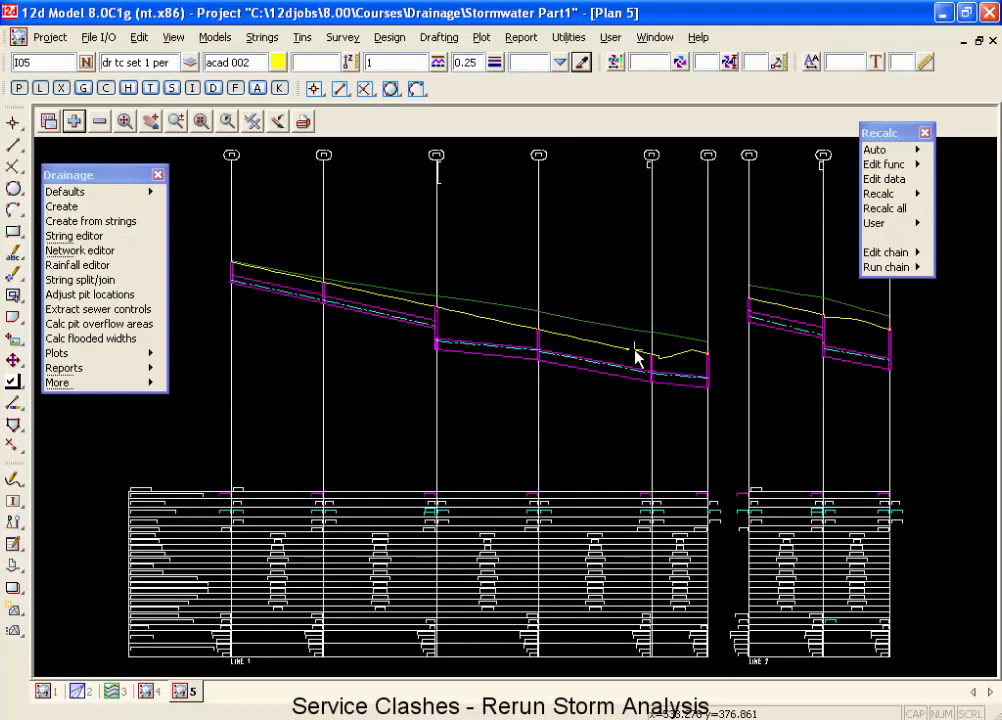
mouse_move(204, 588)
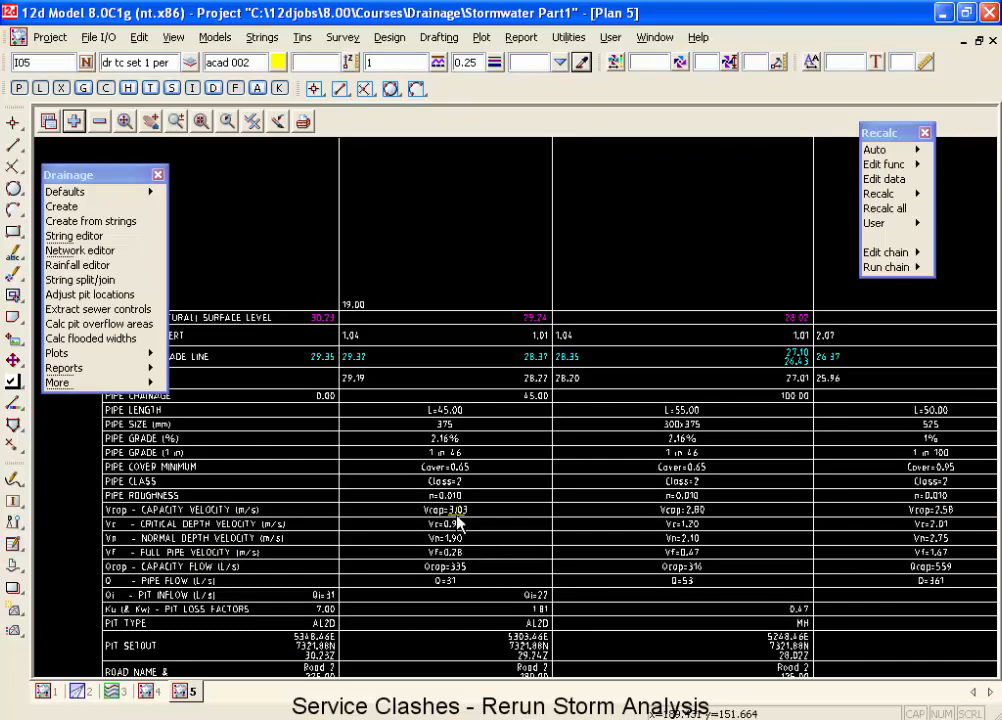
mouse_move(458, 520)
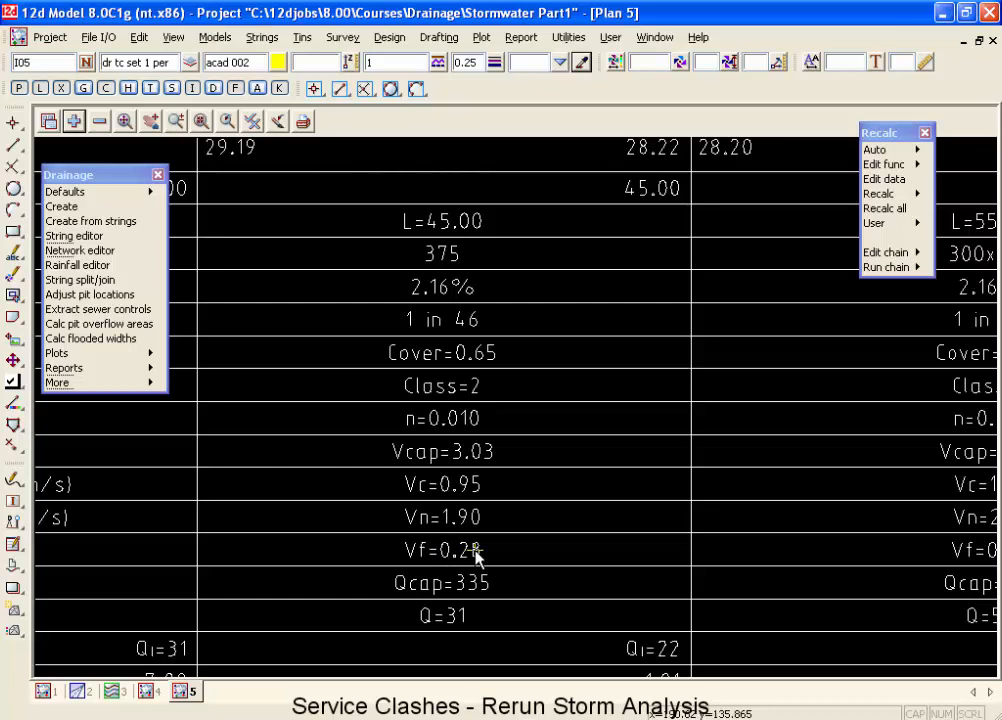
mouse_move(480, 558)
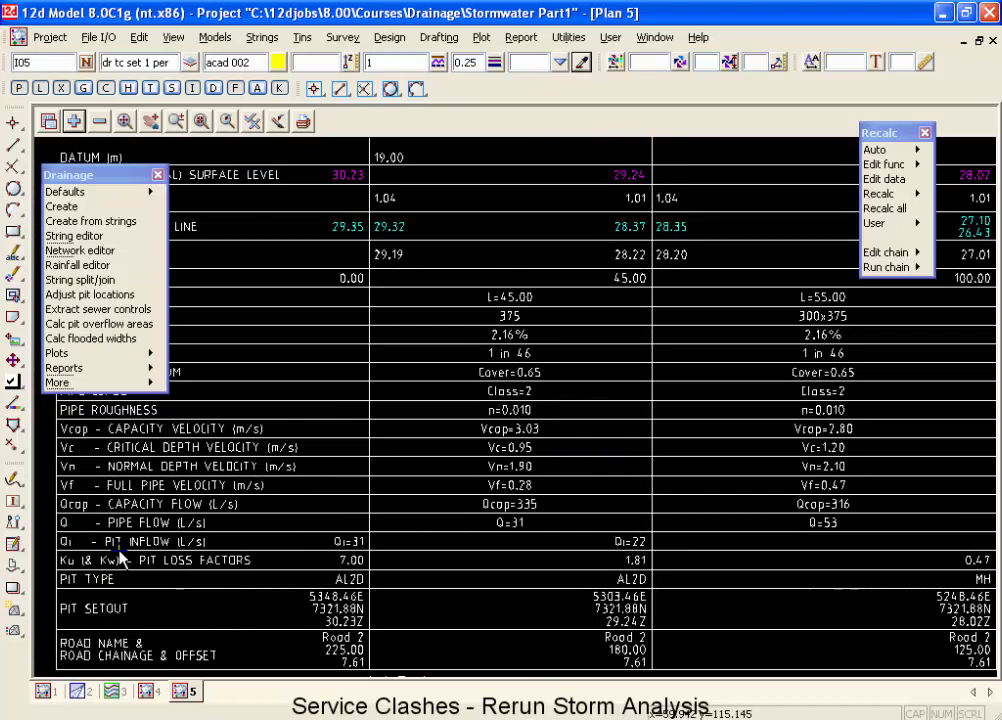
mouse_move(536, 556)
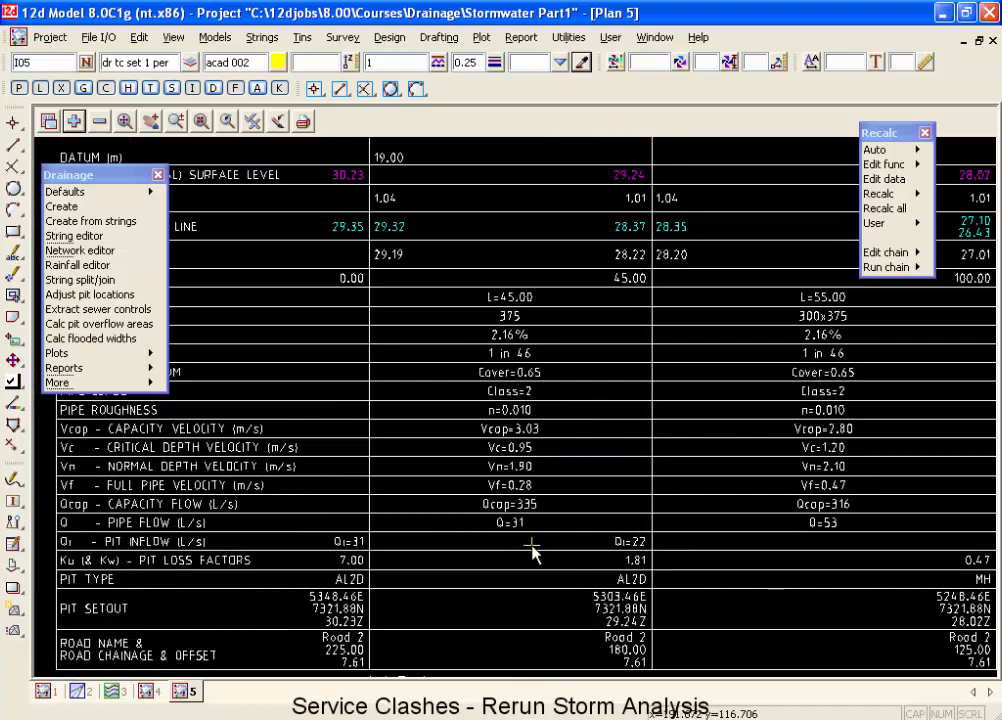
mouse_move(516, 548)
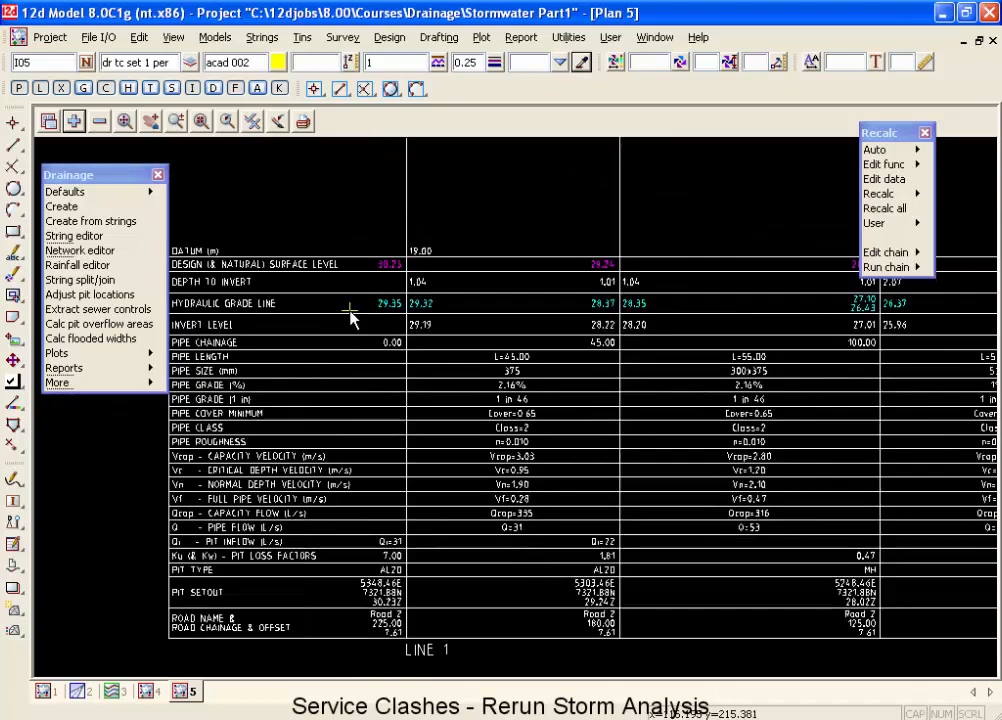
mouse_move(420, 318)
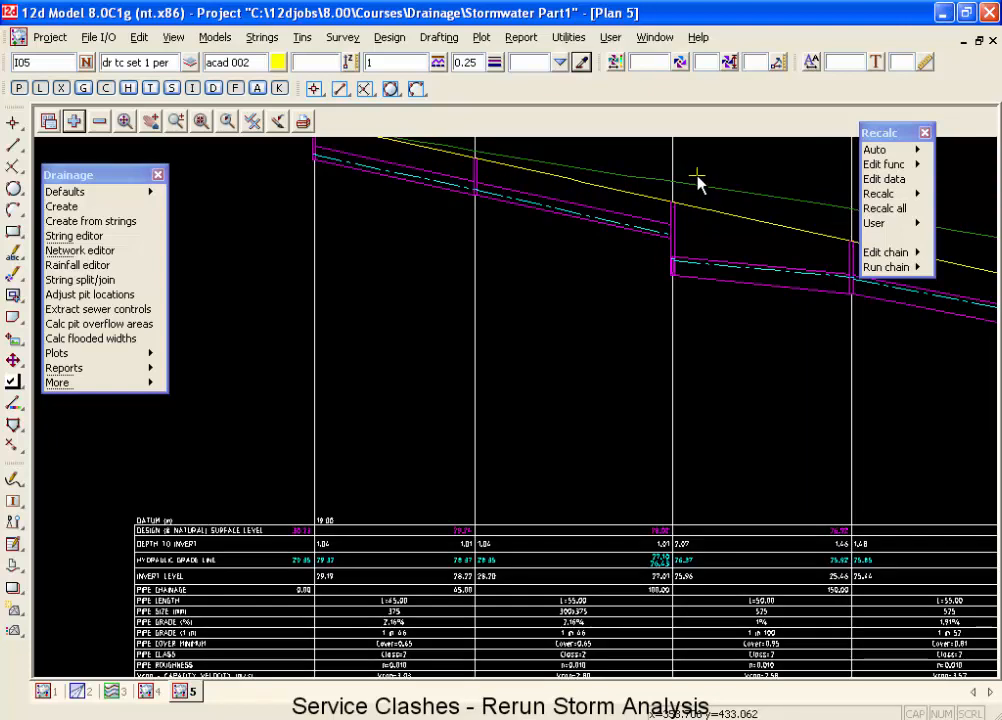
mouse_move(728, 592)
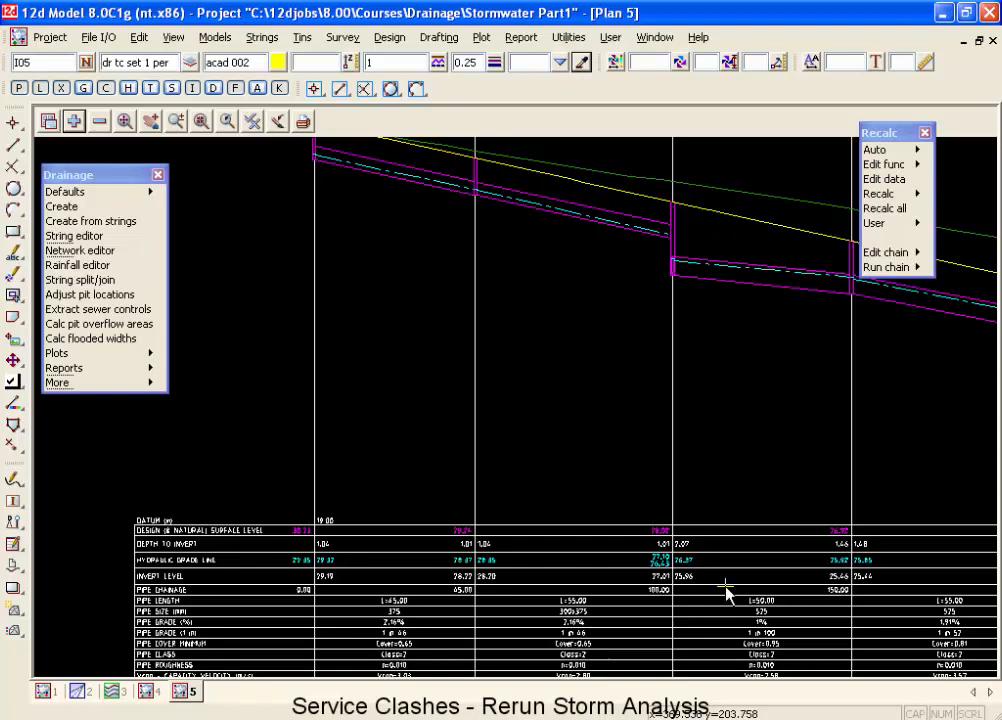
mouse_move(744, 244)
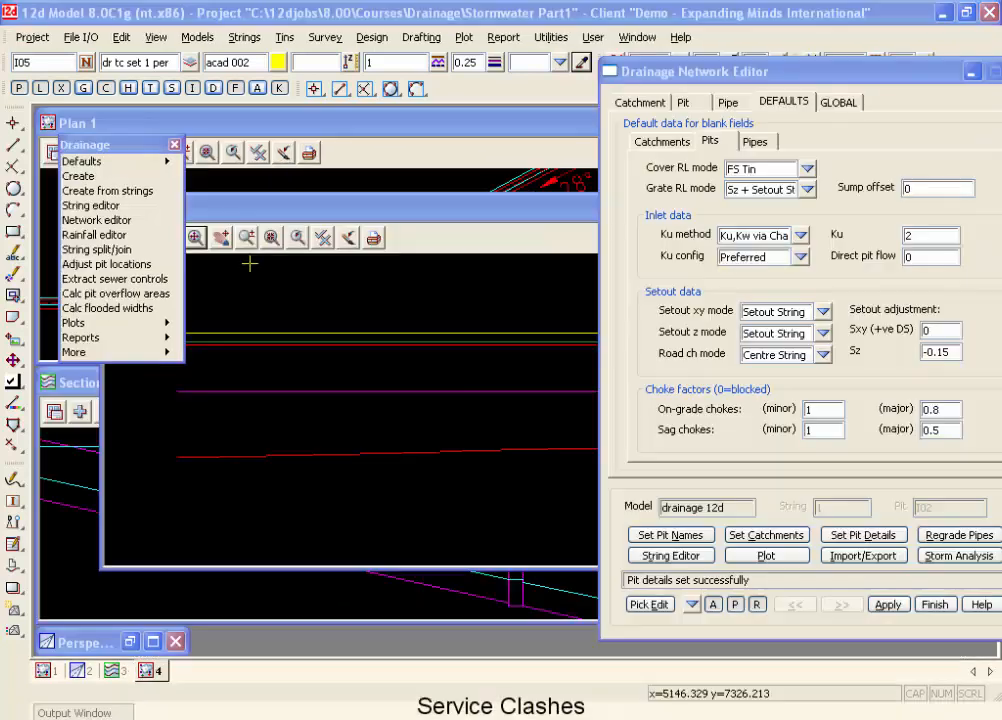
mouse_move(252, 272)
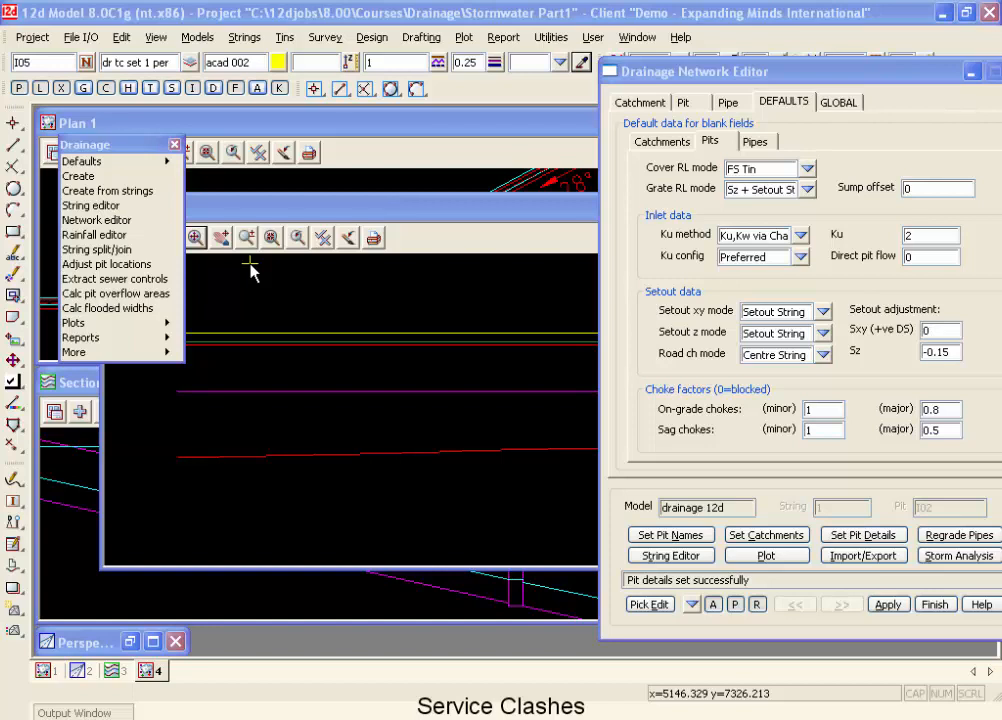
mouse_move(238, 216)
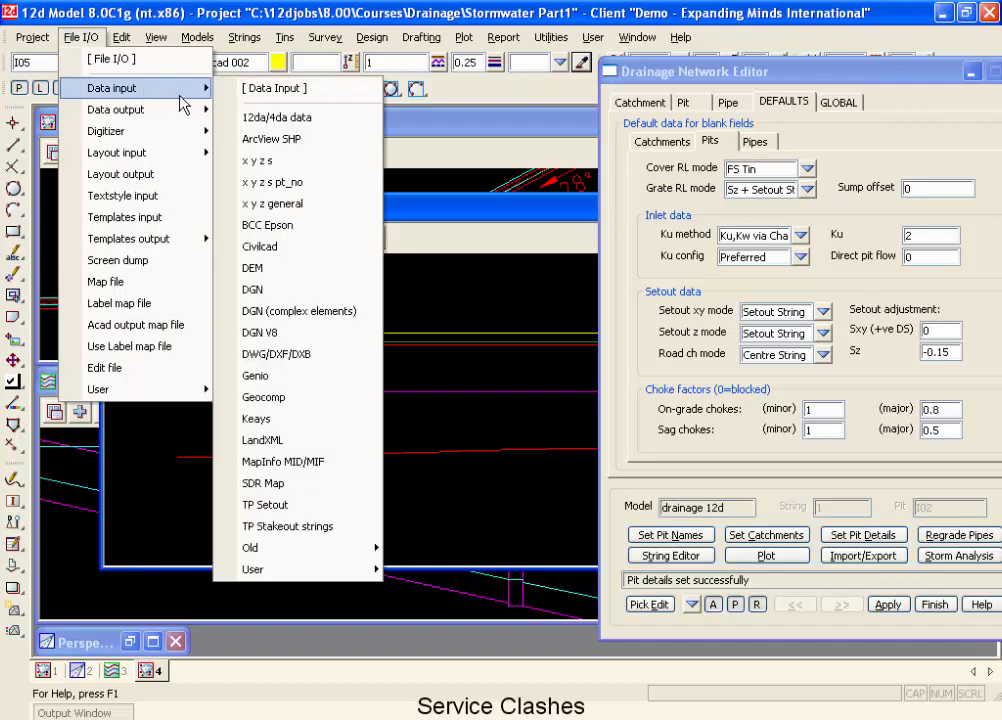
Read services.12da into the project as 12d ascii data and finish.
click(276, 116)
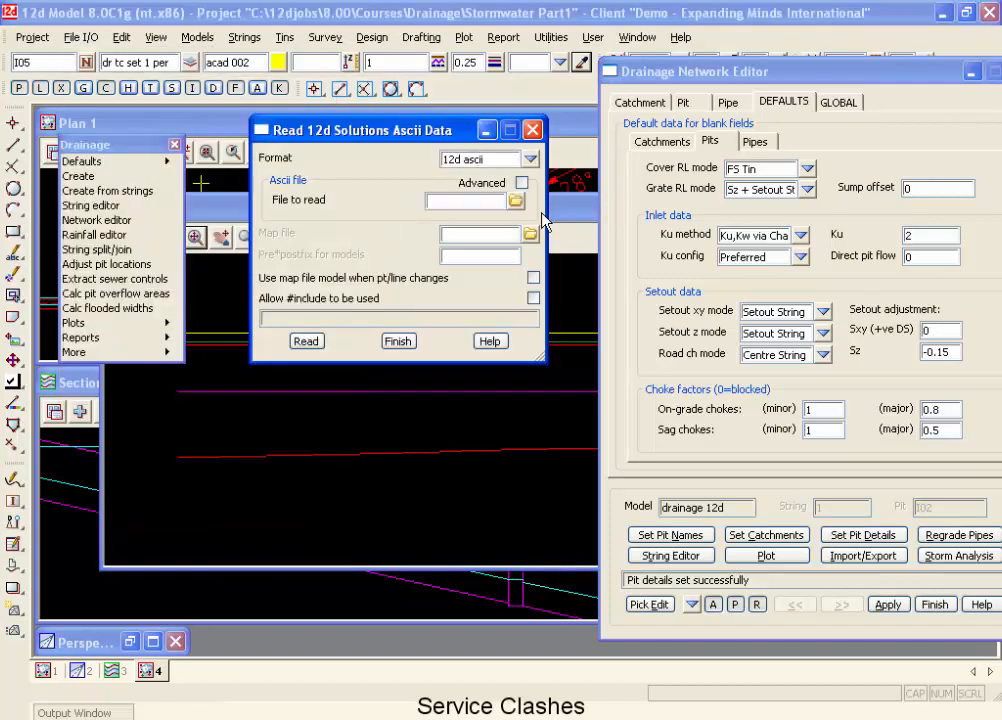
click(528, 200)
text(services.12da)
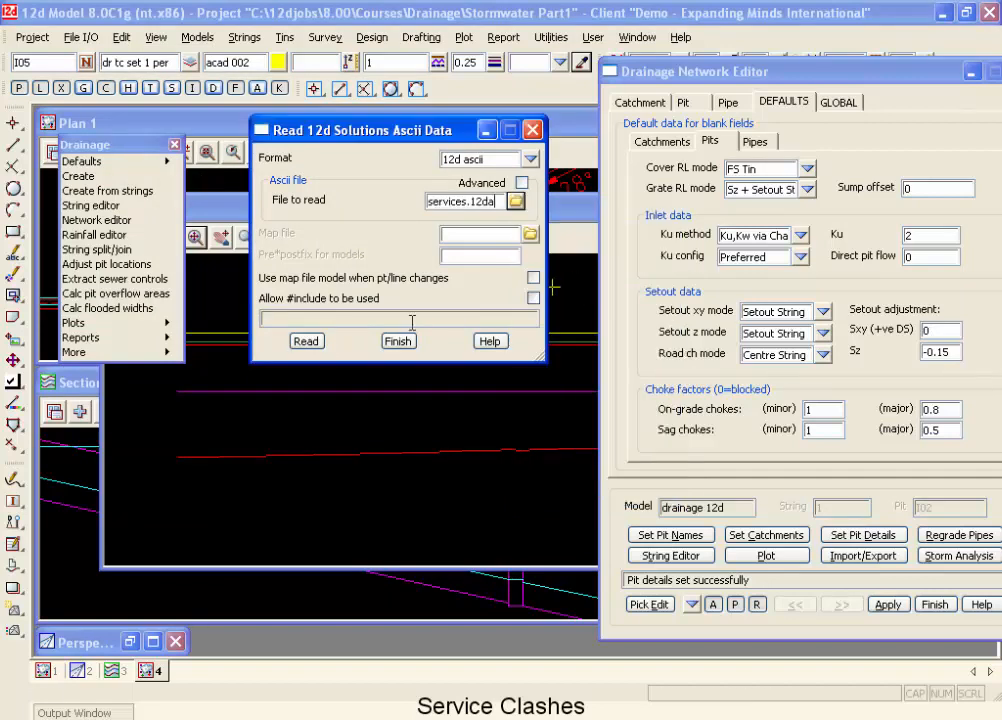
click(306, 340)
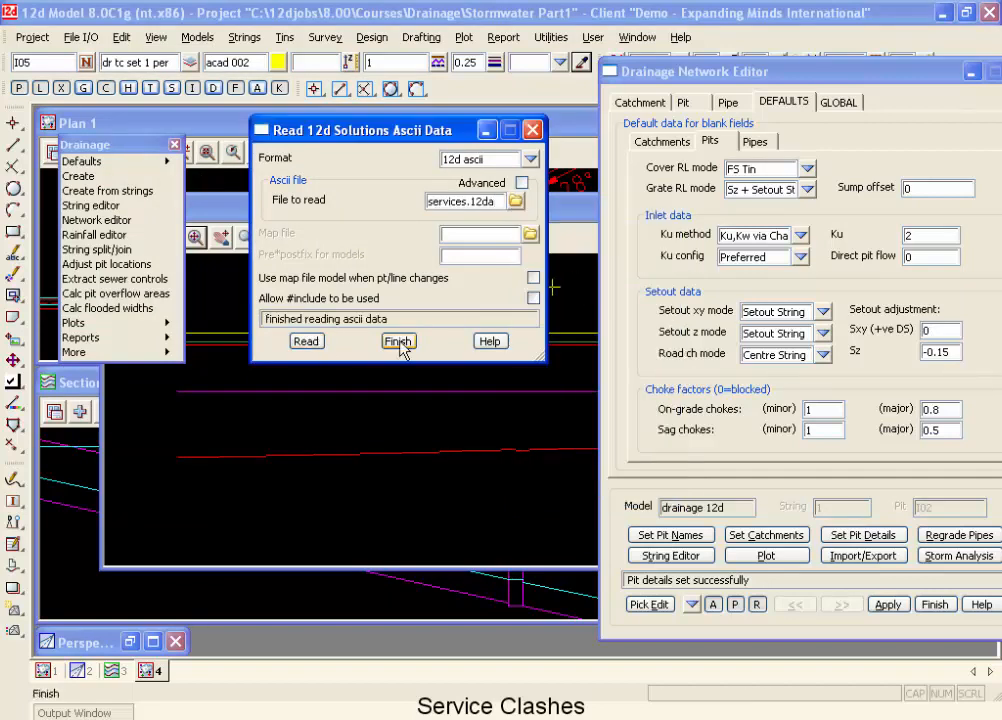
click(398, 340)
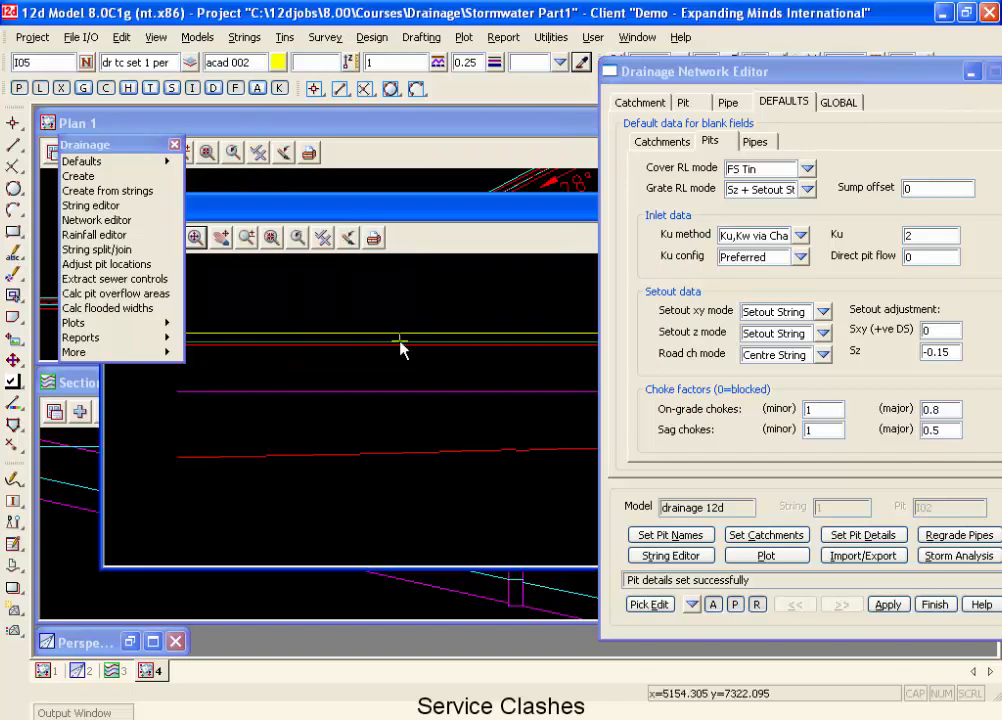
mouse_move(364, 216)
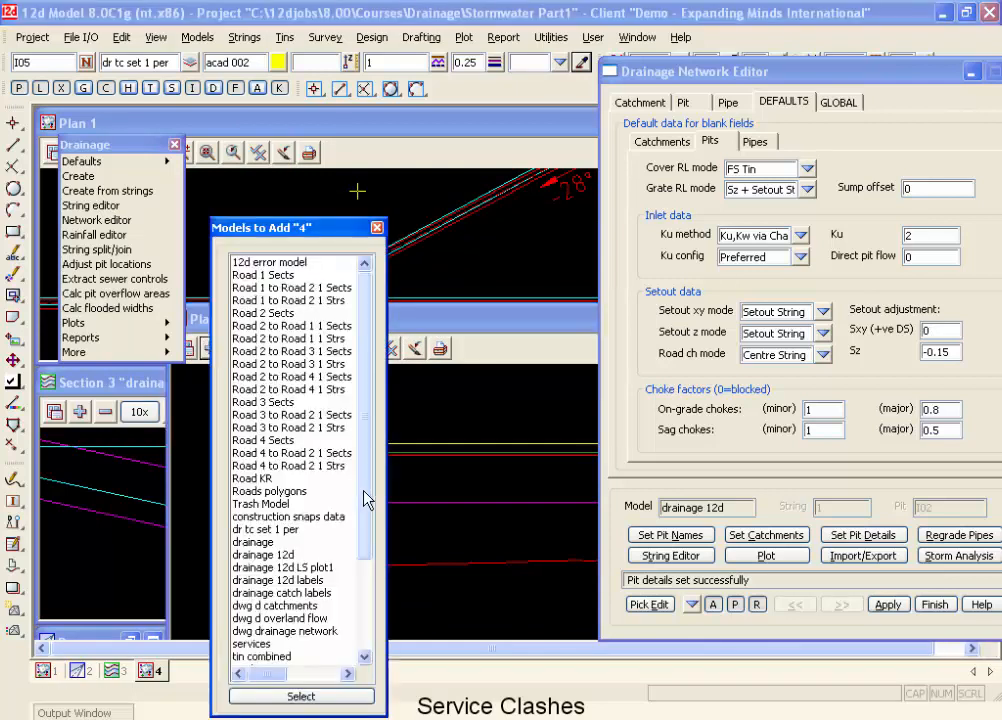
Add the services model to the plan view so the crossing shows on the pipe profile.
click(252, 644)
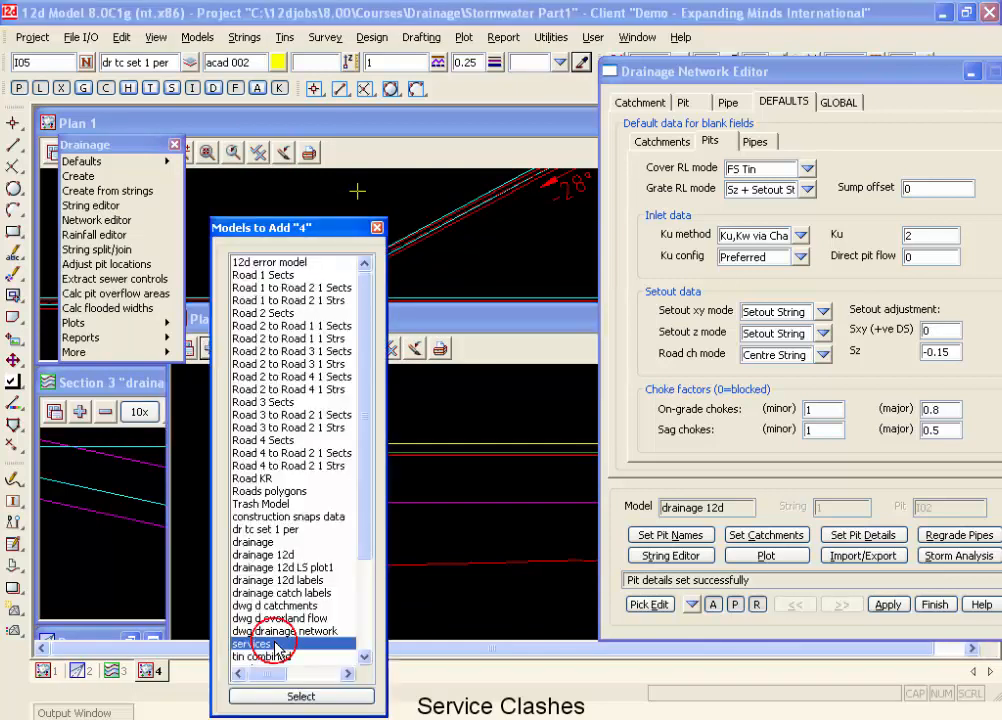
click(300, 696)
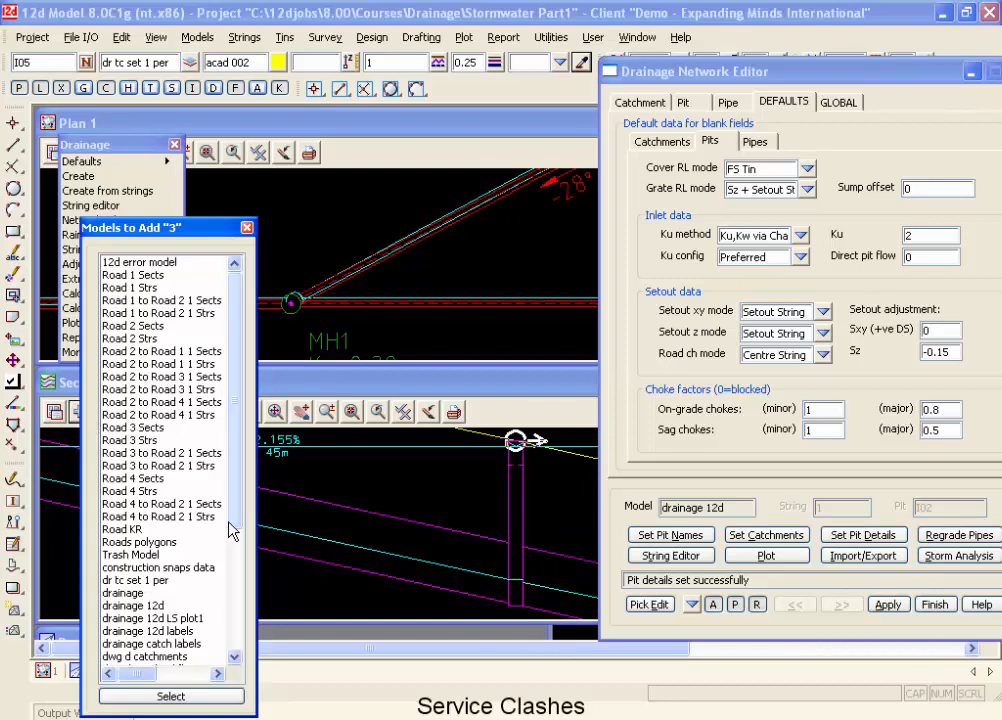
scroll(down, 3)
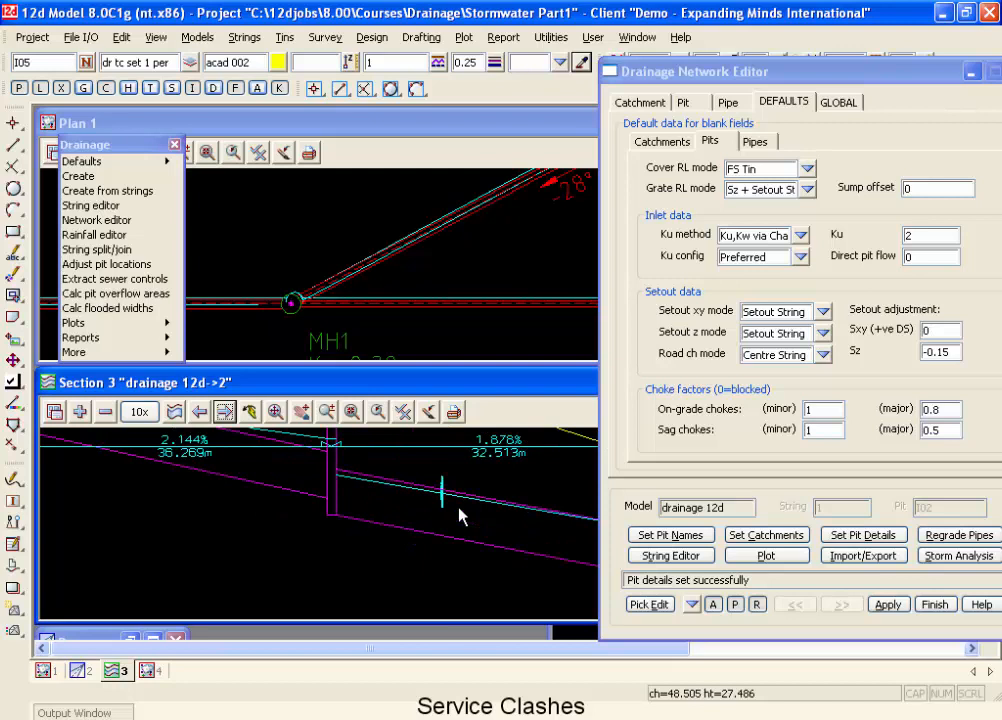
mouse_move(456, 510)
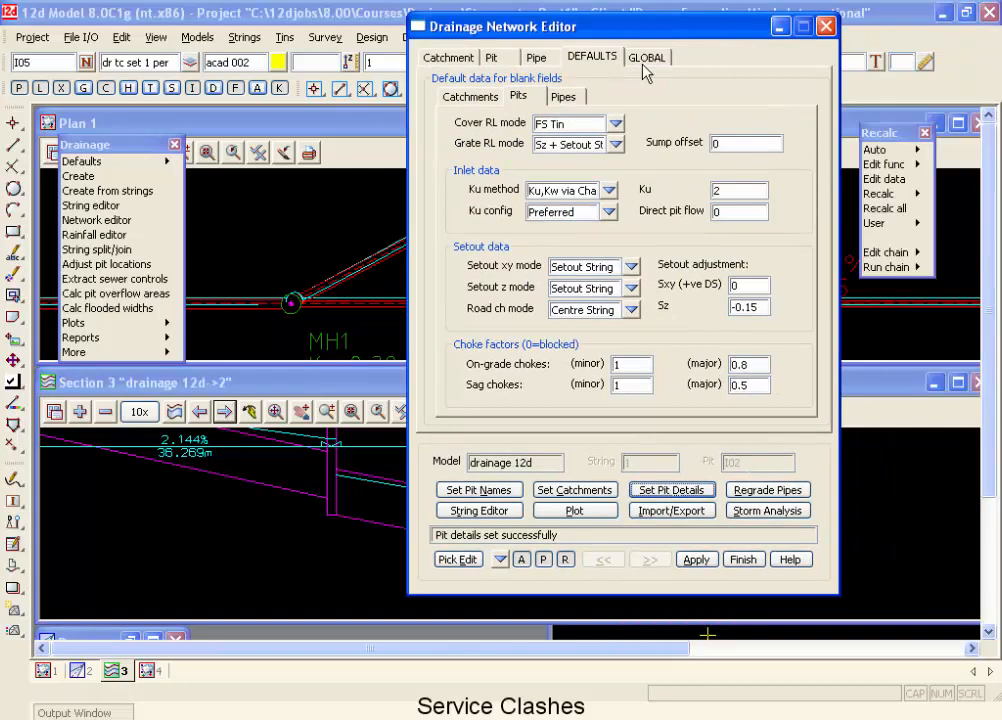
Set the GLOBAL Utility Models service clash file to 'my services' and edit it.
click(648, 56)
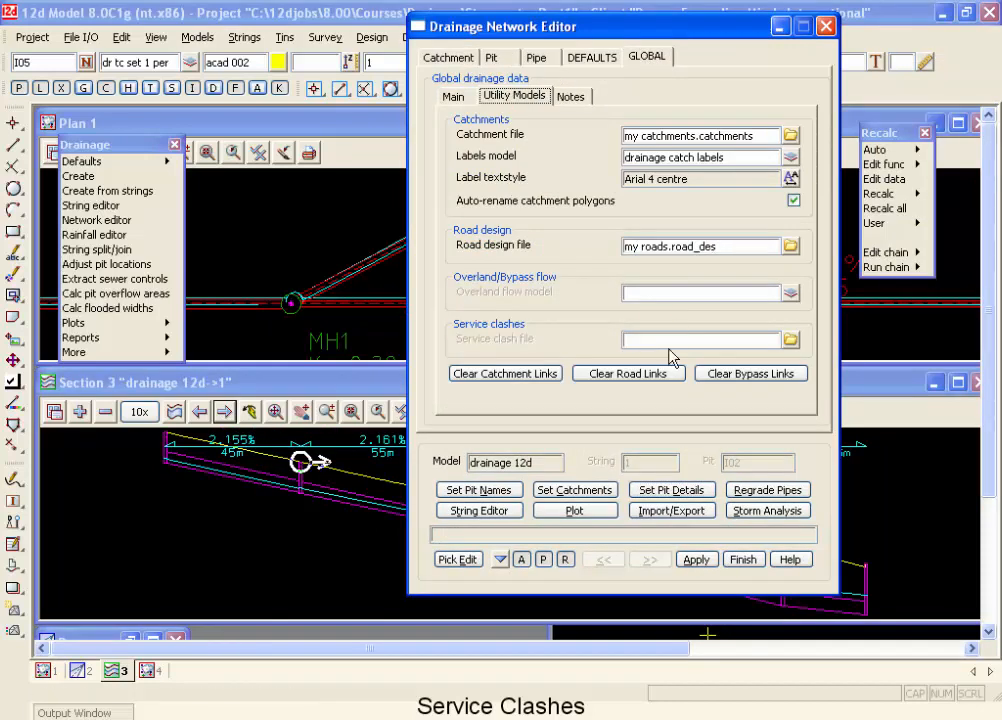
click(700, 340)
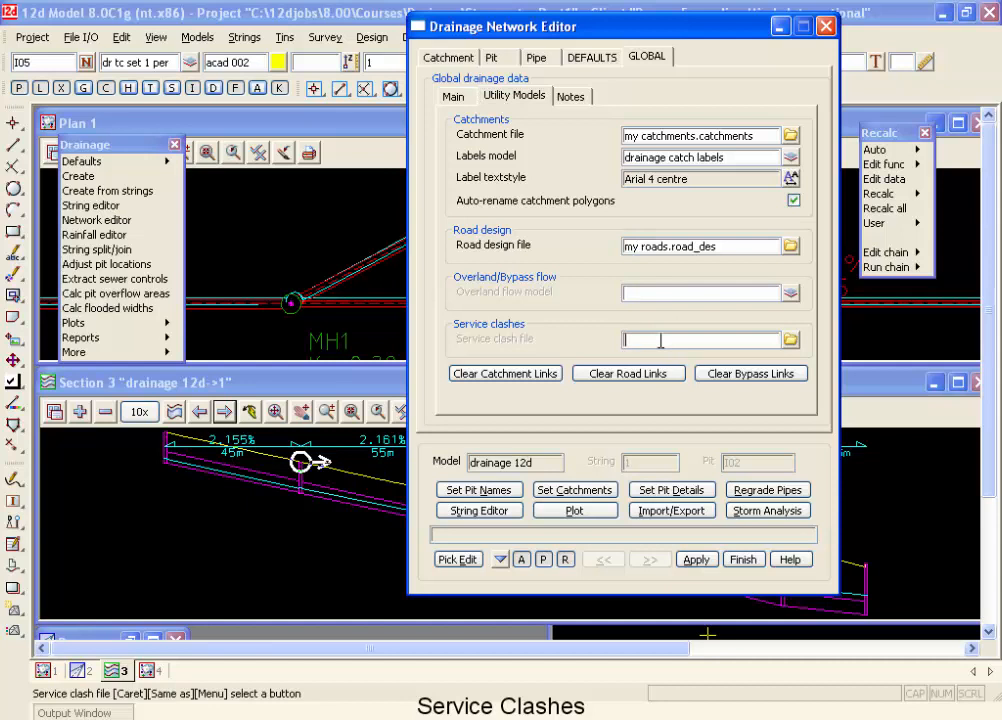
text(my services)
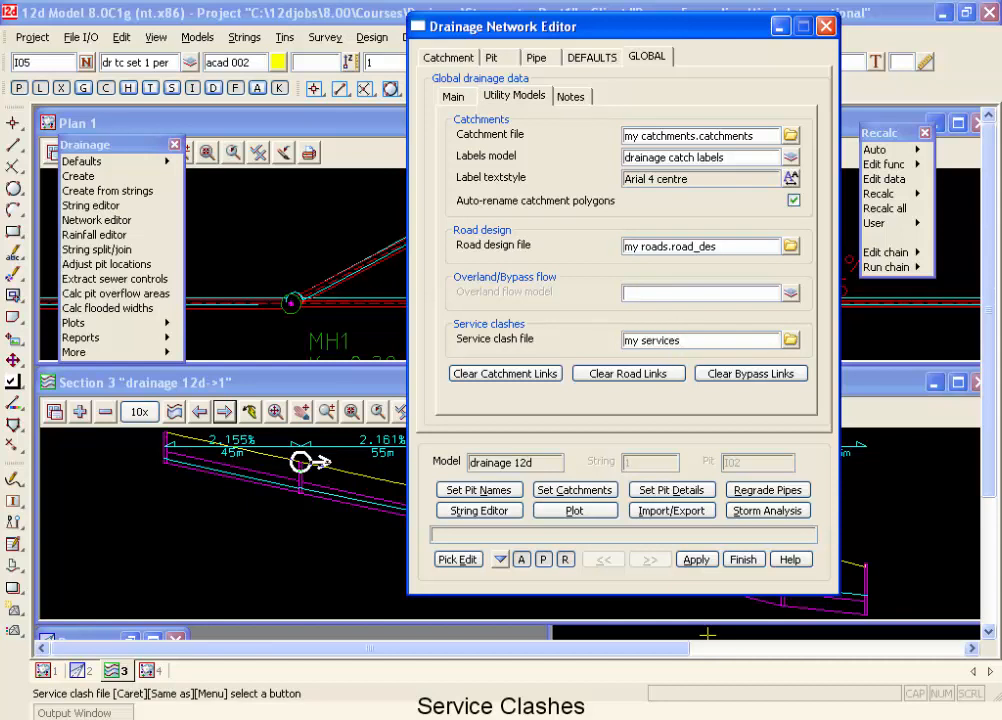
click(792, 340)
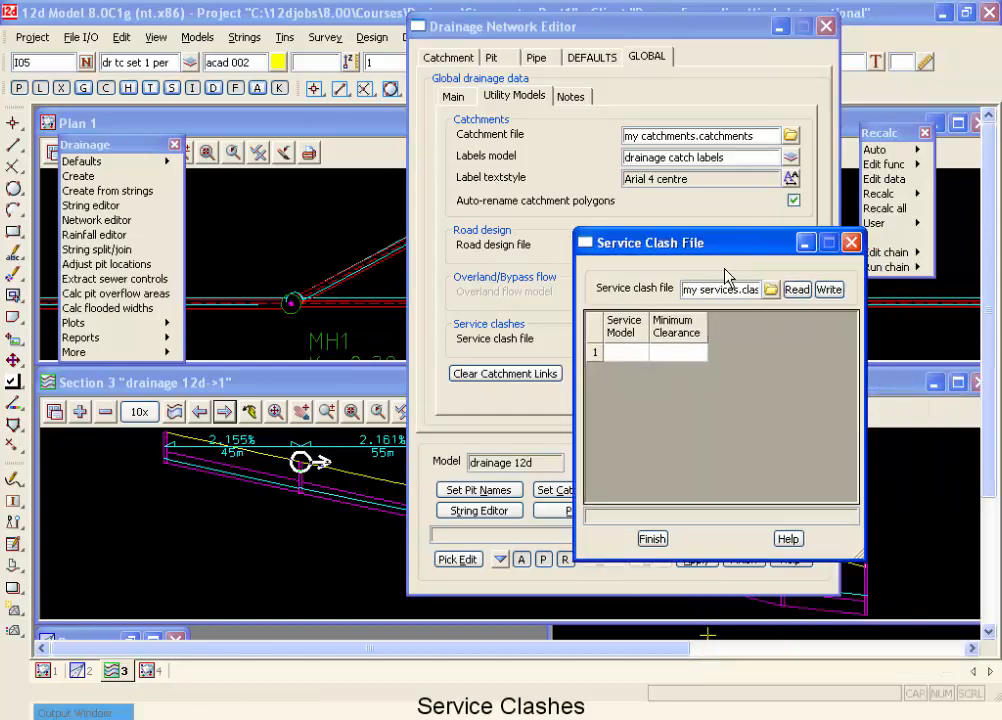
Add the services model with 0.550 minimum clearance and write the clash file.
click(624, 352)
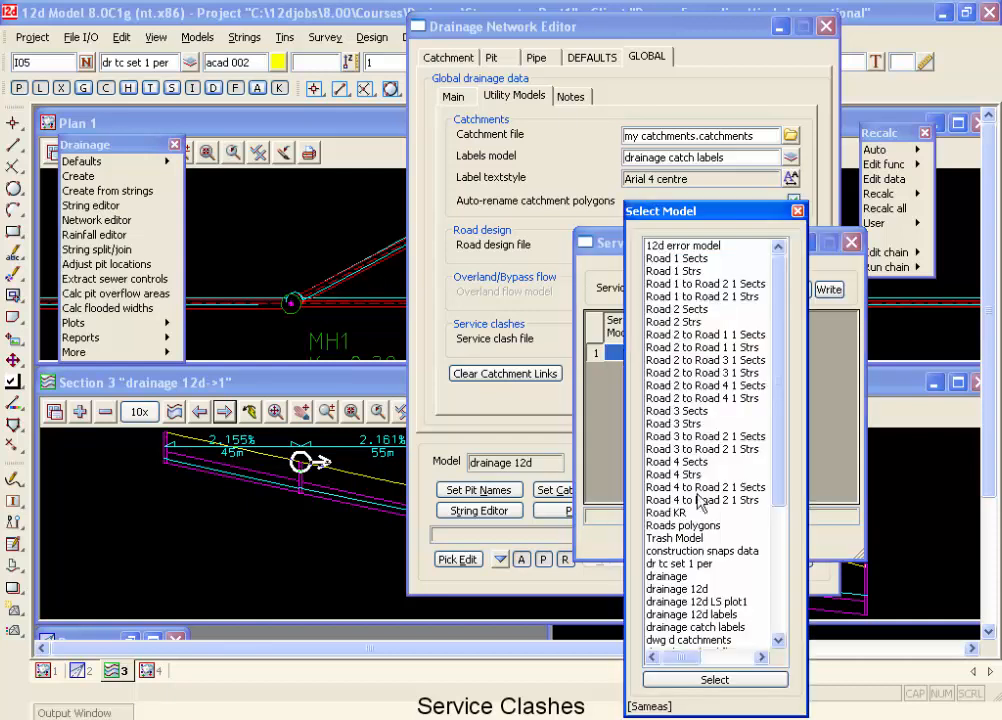
scroll(down, 3)
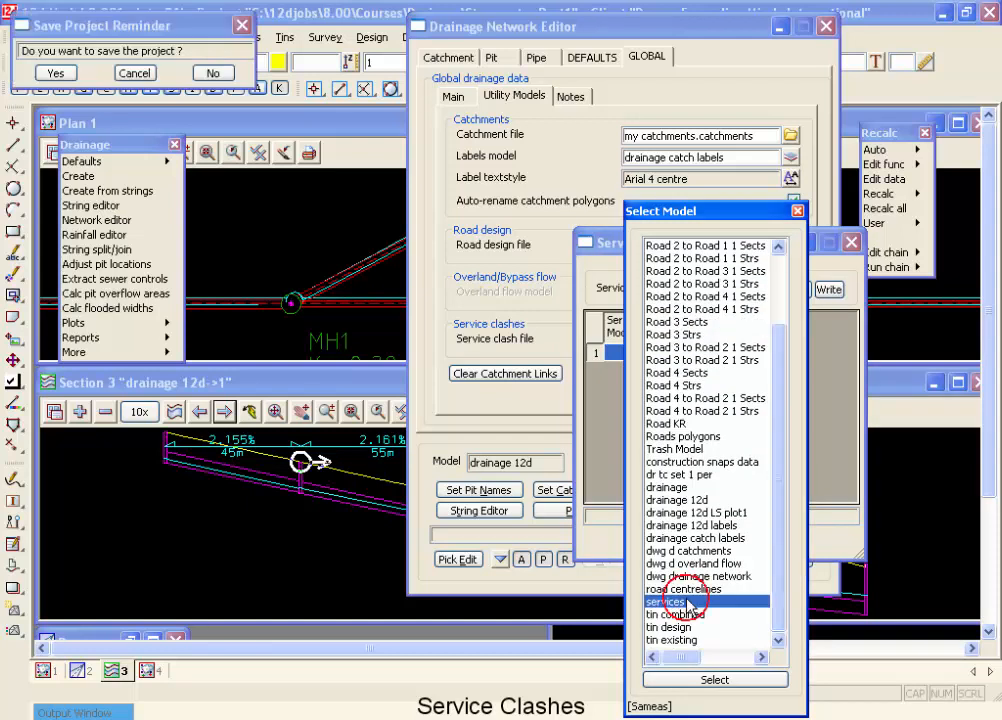
click(714, 680)
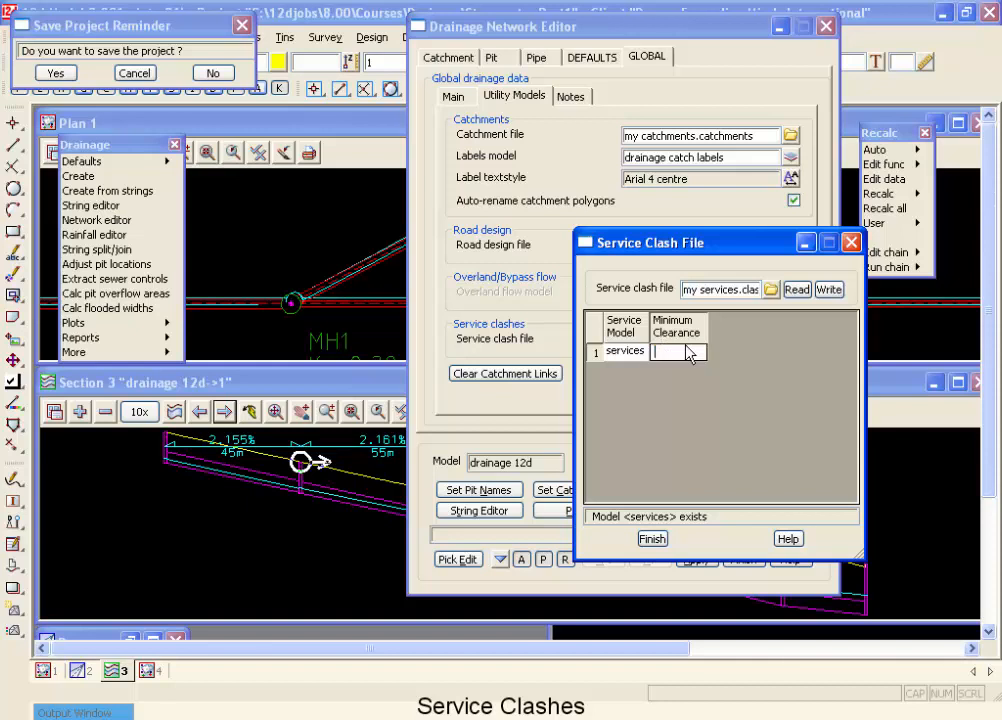
text(.5)
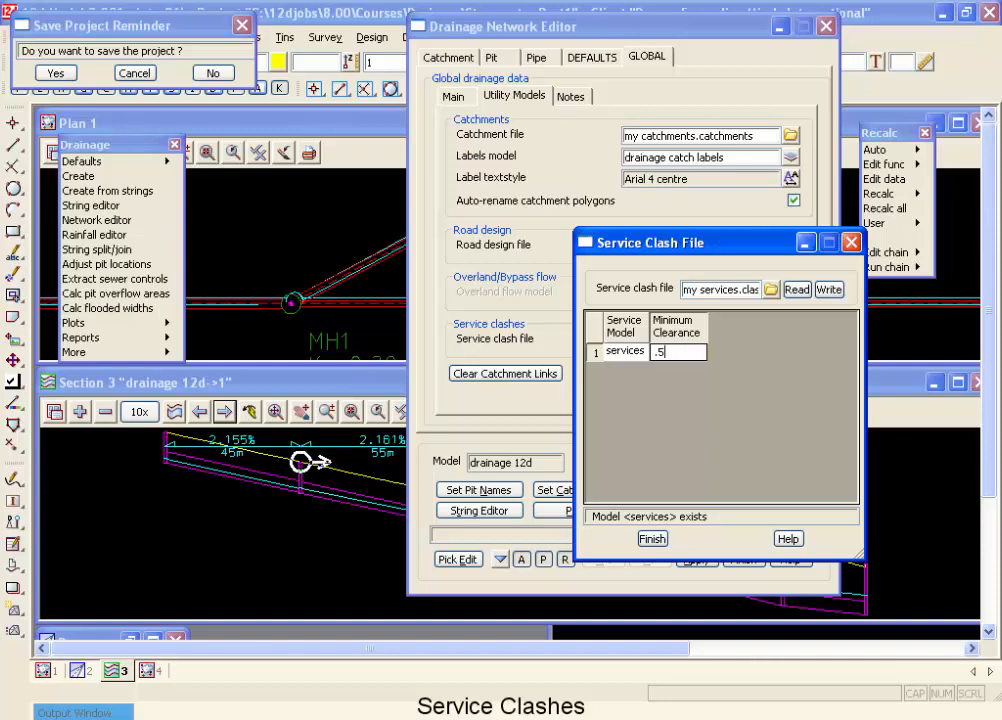
text(50)
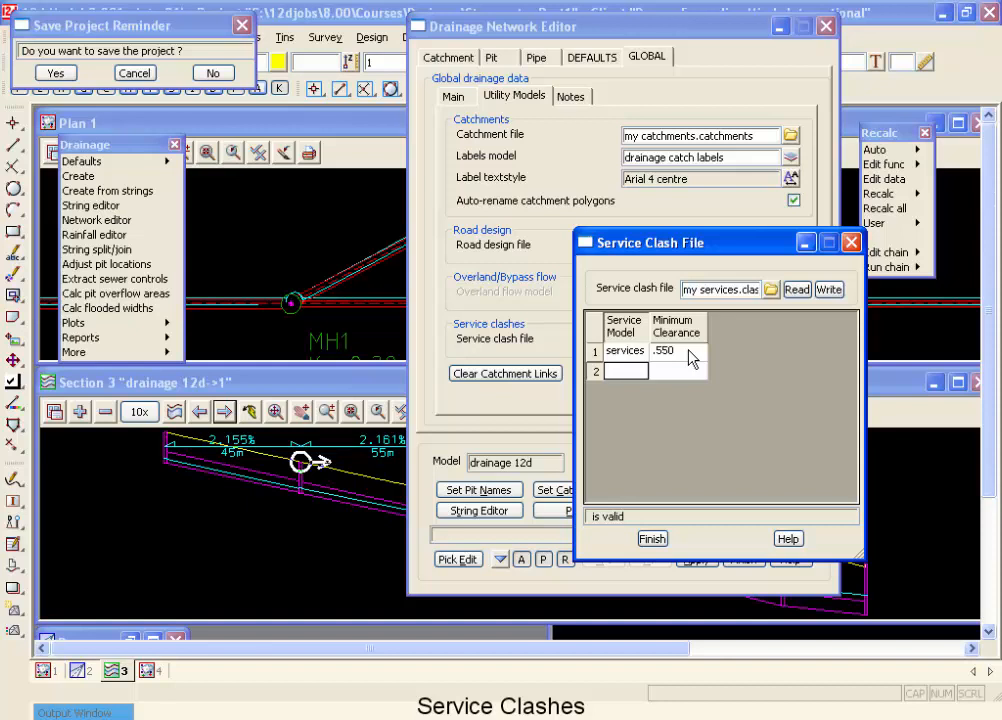
click(828, 288)
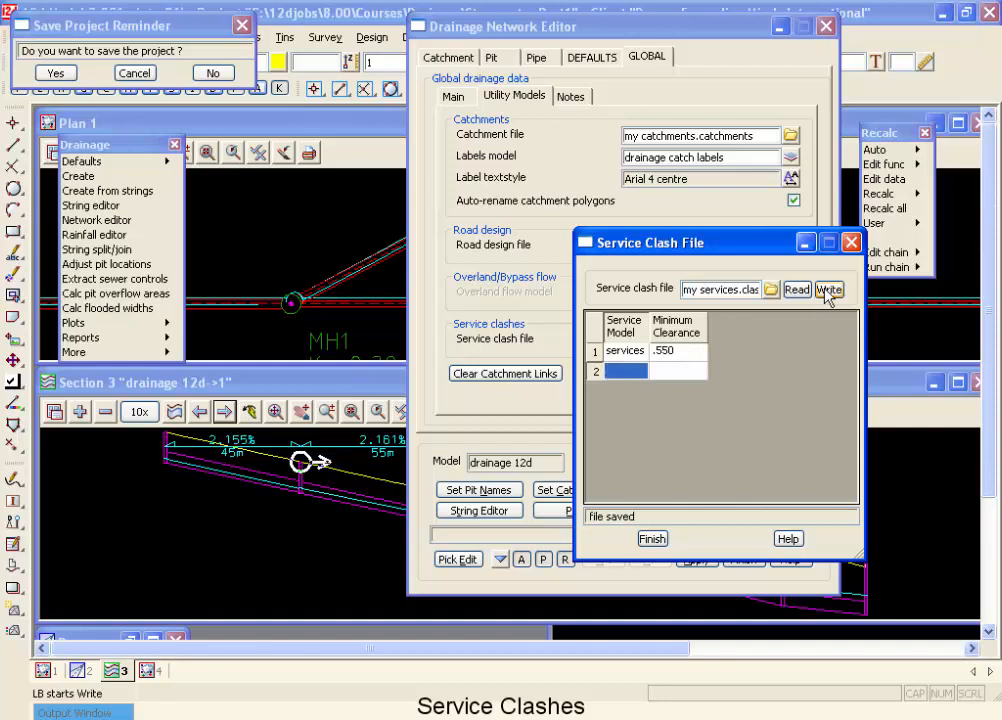
click(652, 538)
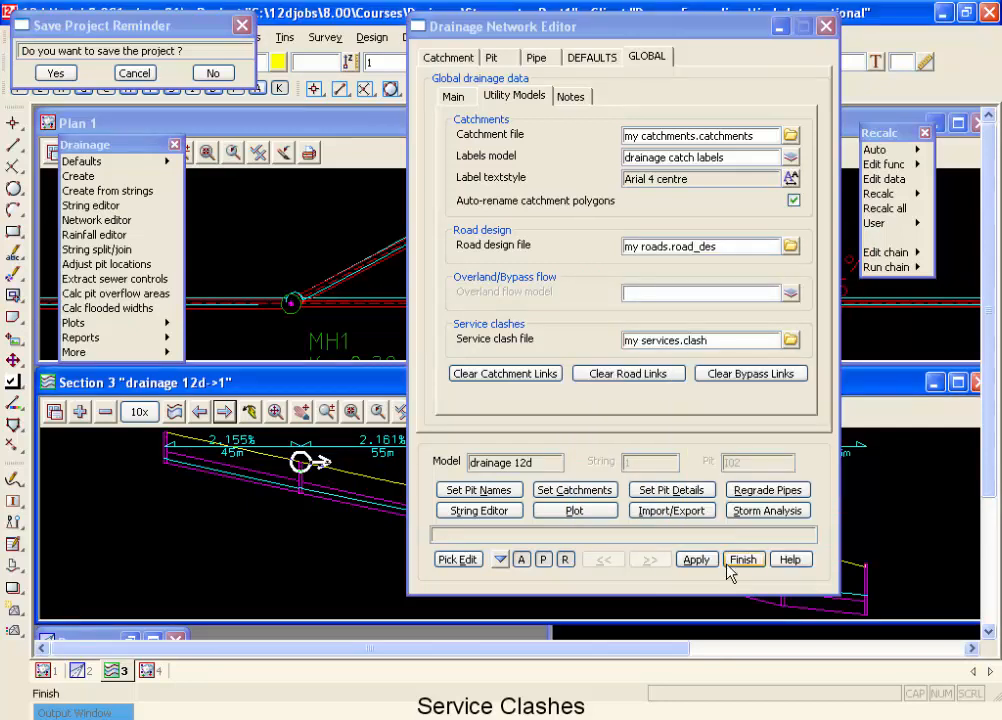
Finish the Service Clash File dialog and rerun Set Pit Details to report clash problems.
click(672, 490)
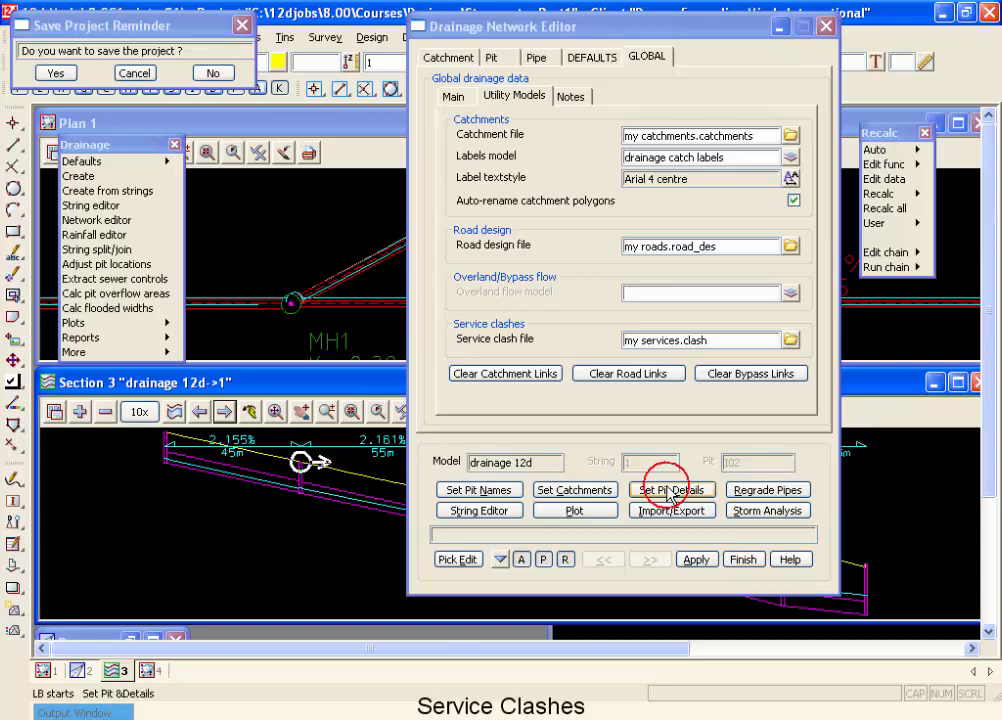
click(672, 490)
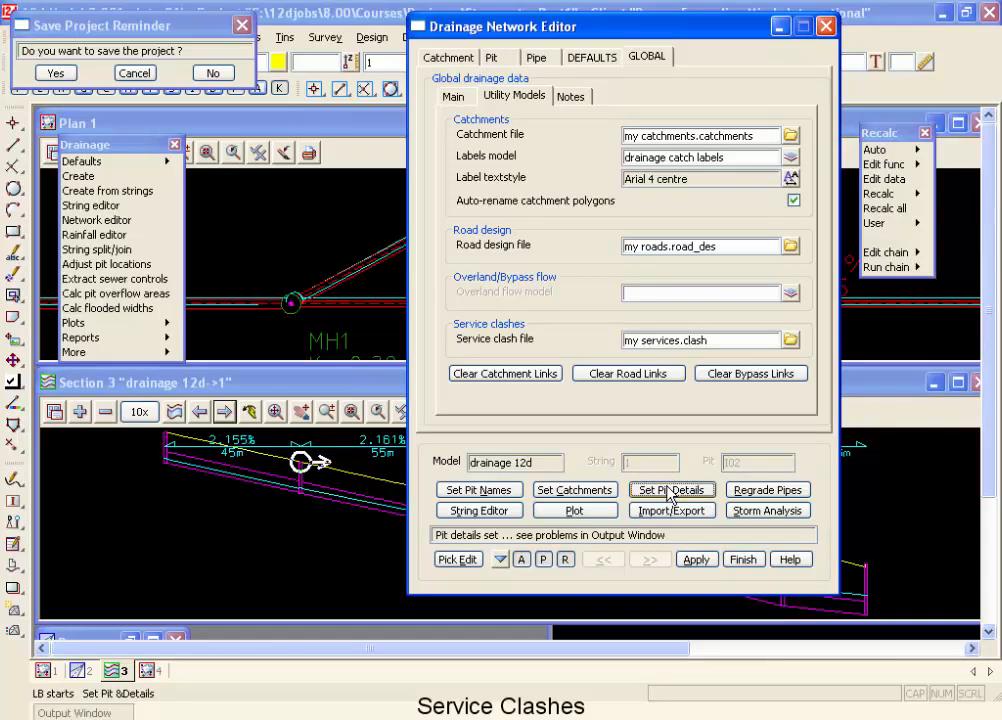